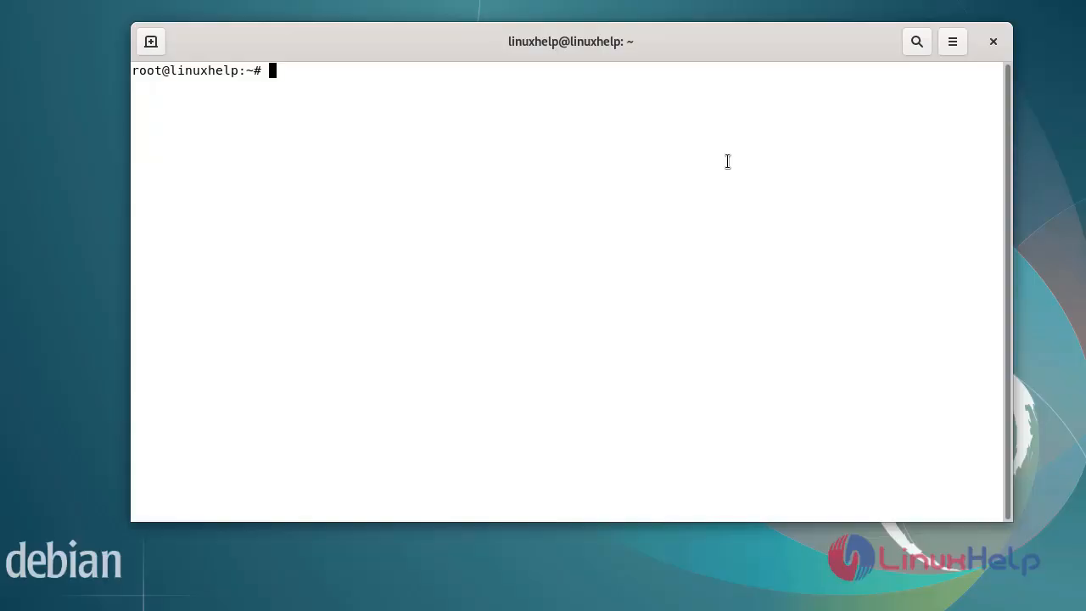
Run lsb_release -a to confirm the system is Debian GNU/Linux 11 (bullseye).
text(ls)
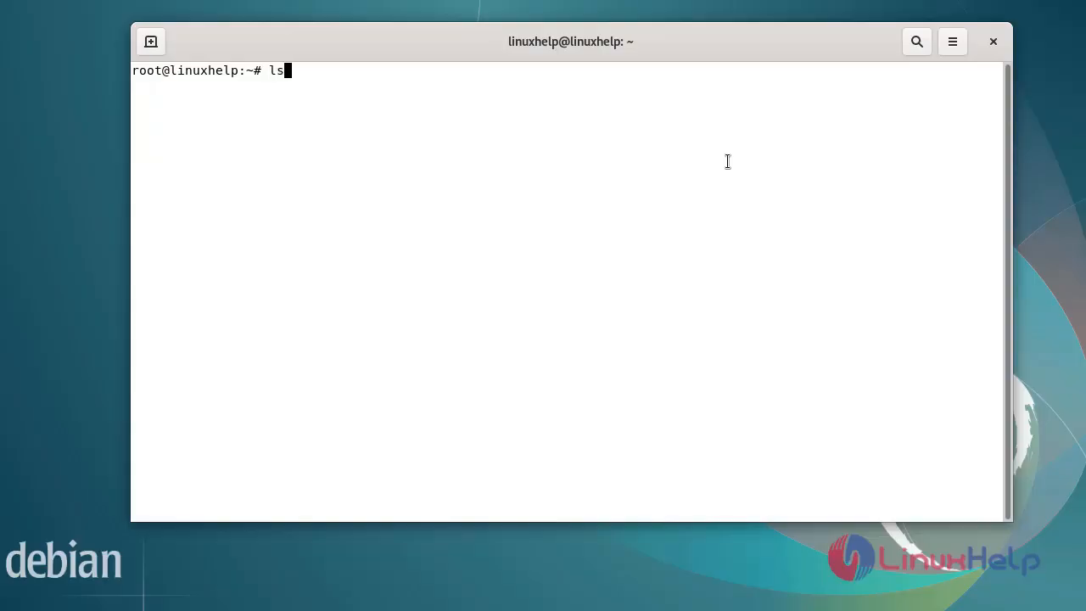
text(b_rel)
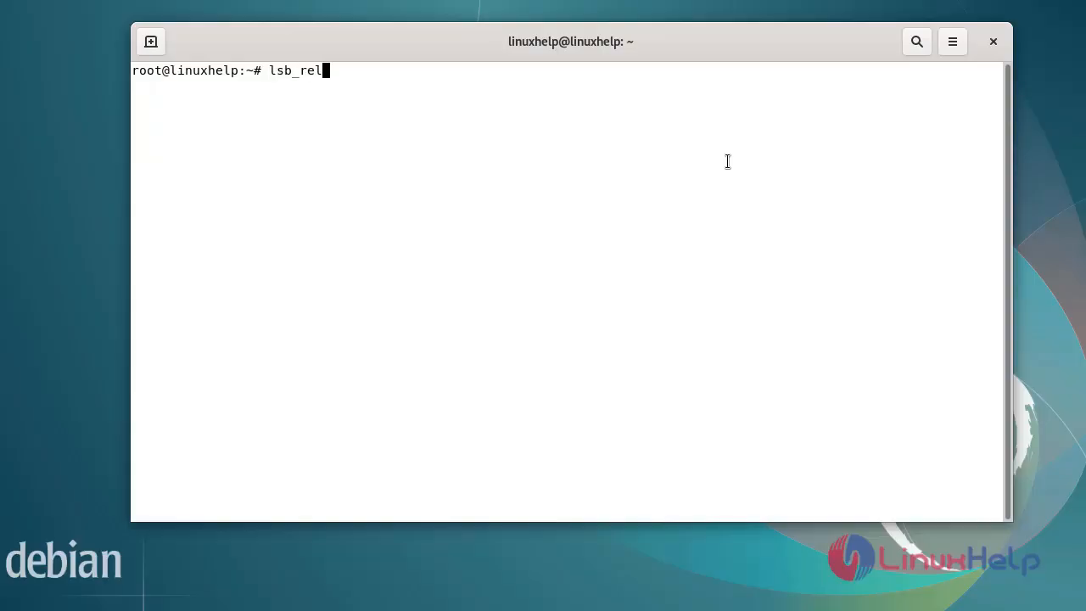
text(ease -)
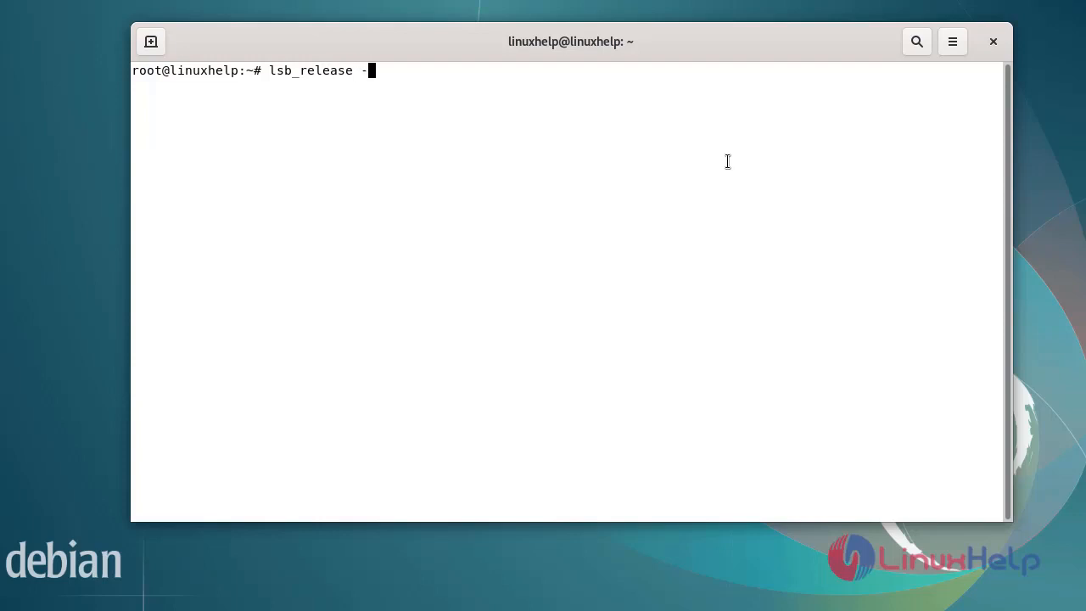
key(Return)
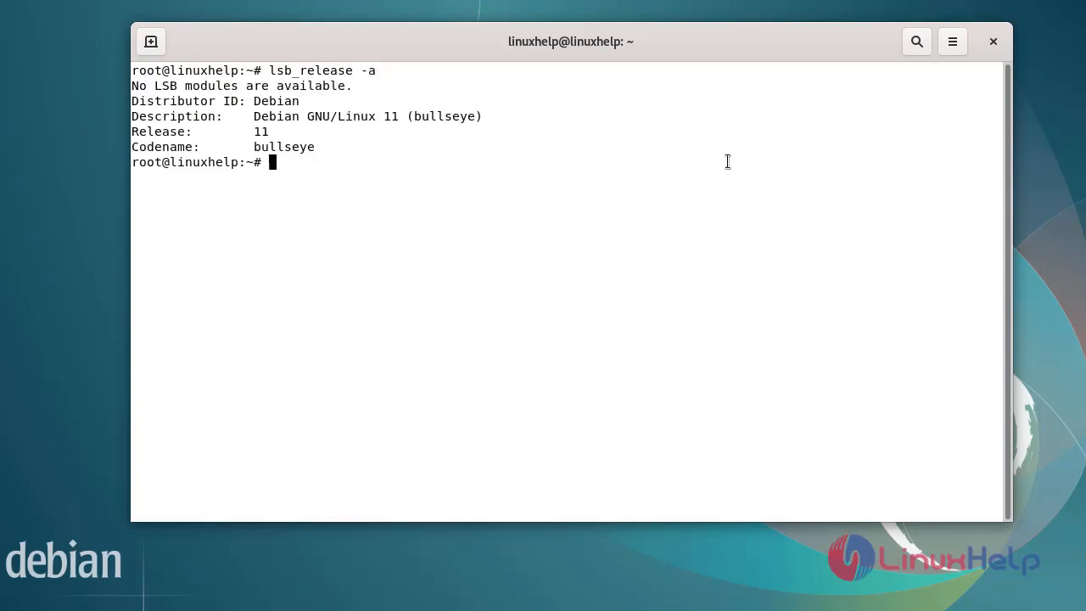
mouse_move(386, 258)
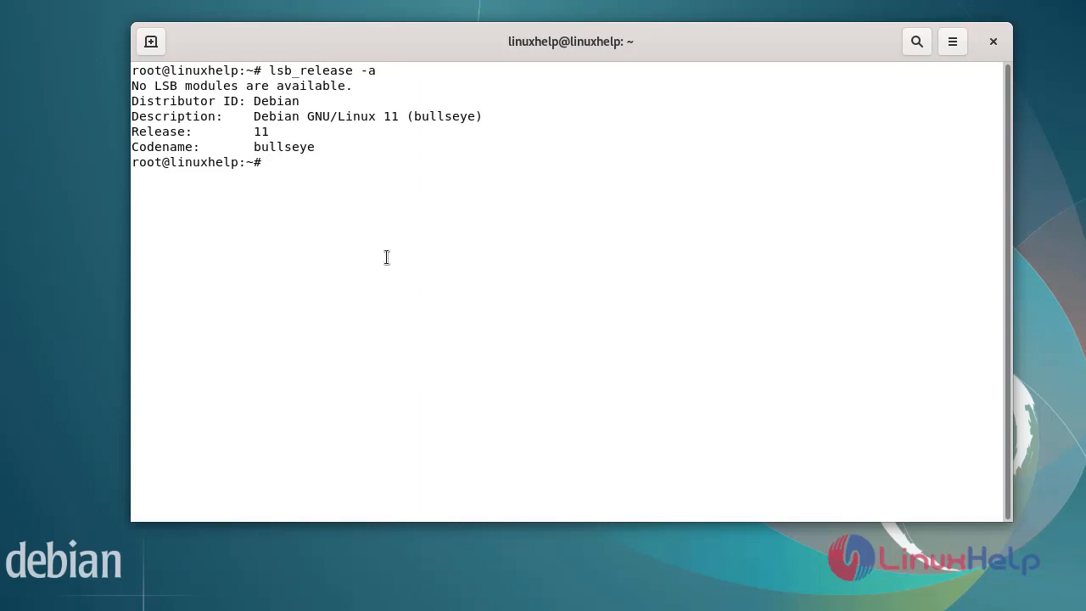
Run sudo apt-get update to refresh the Debian bullseye package lists.
key(Return)
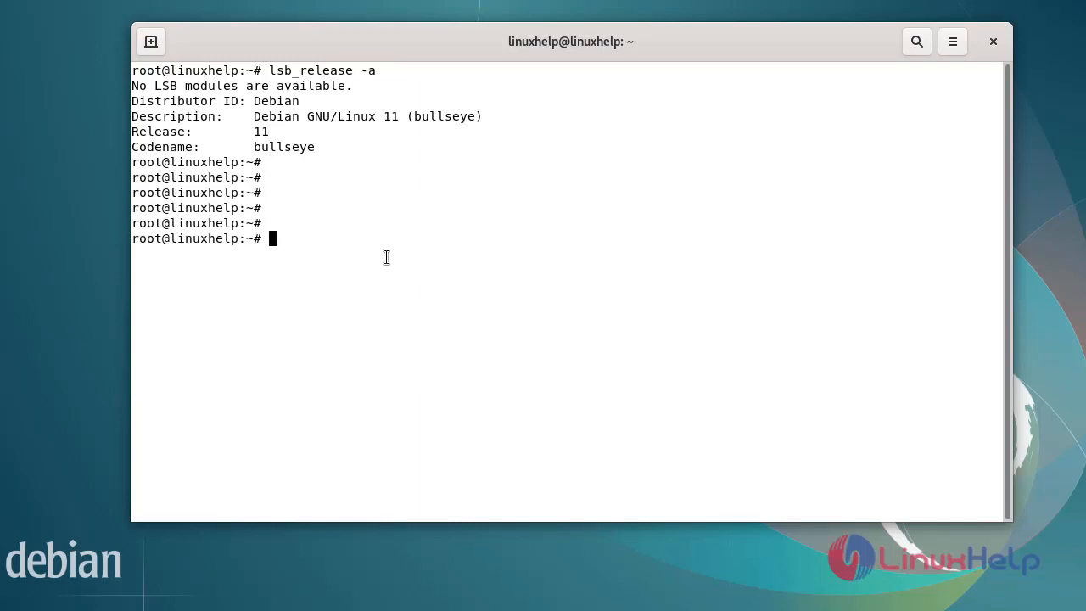
text(sud)
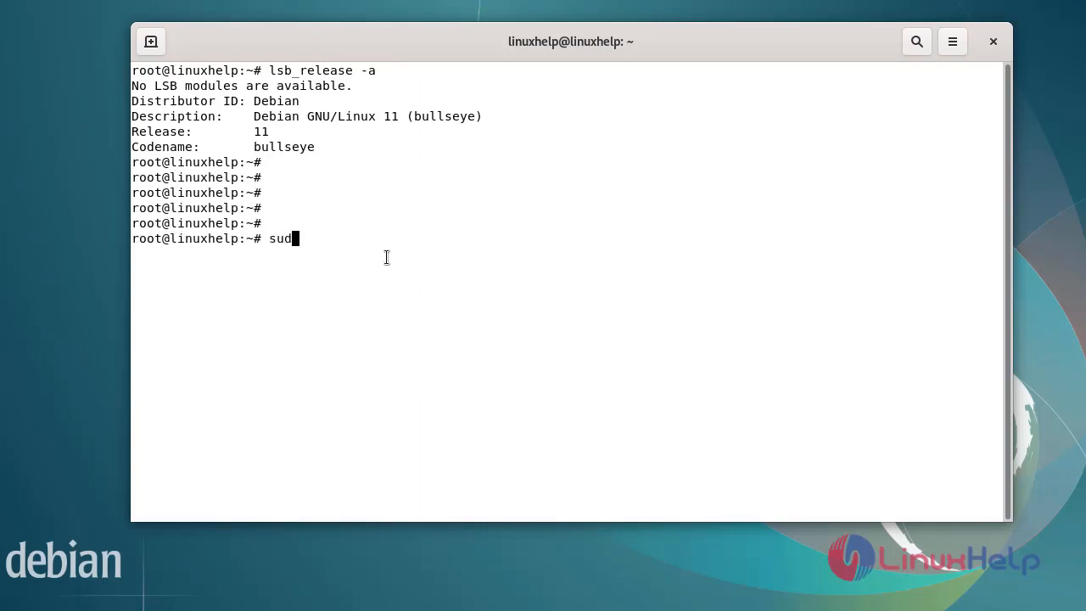
text(o apt-)
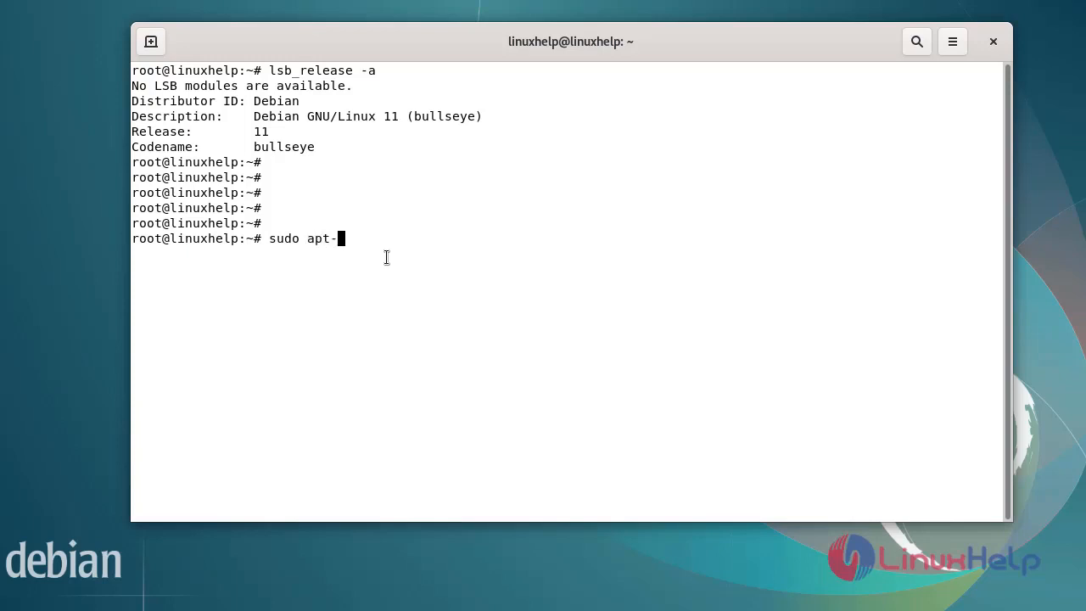
text(get u)
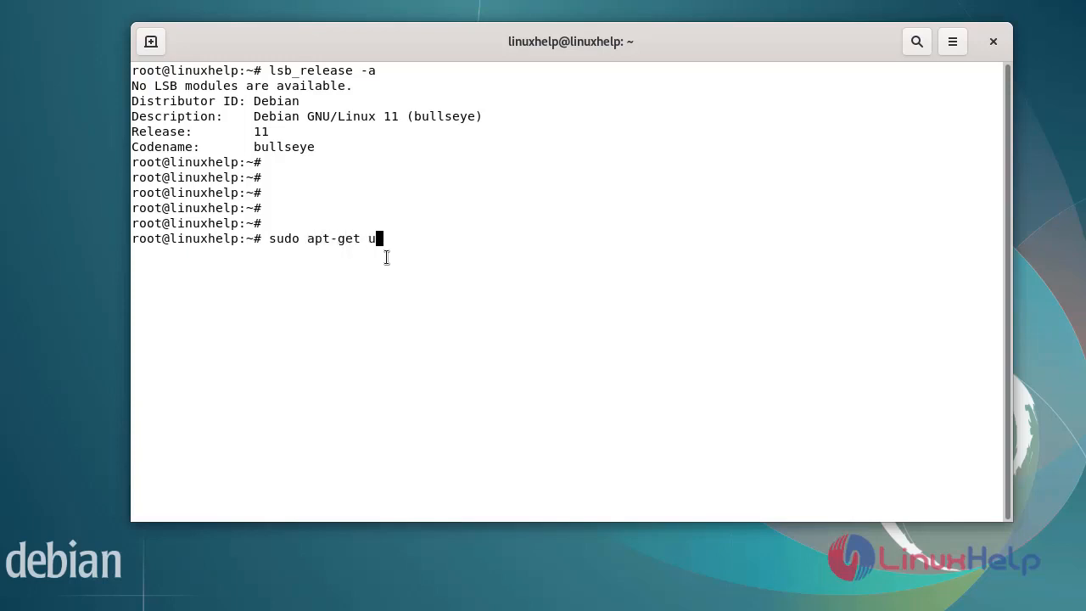
key(Return)
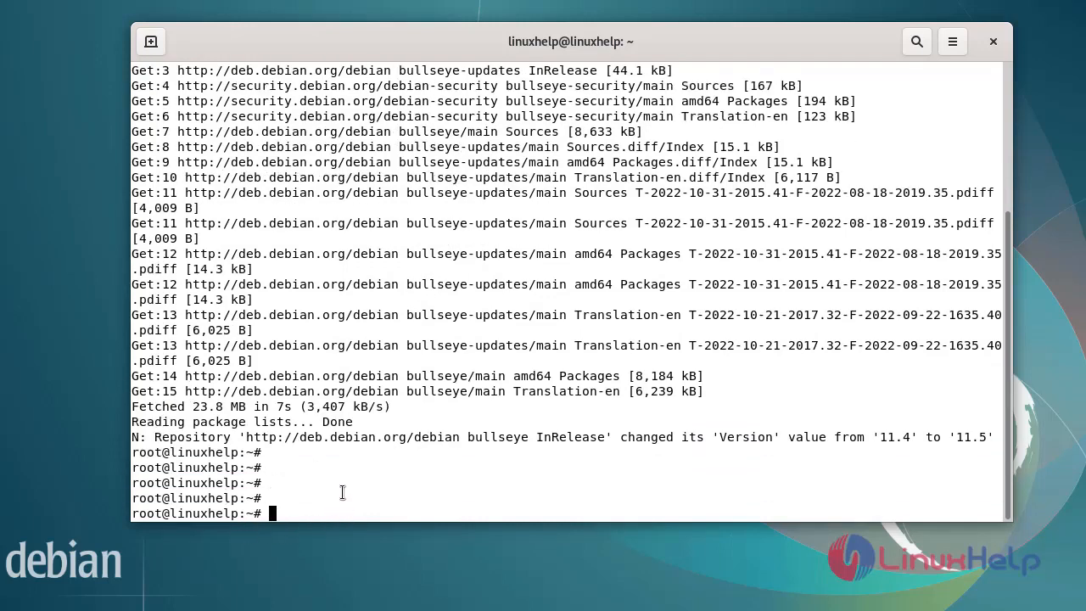
Install qemu-kvm, libvirt-daemon-system, libvirt-clients and bridge-utils with apt, answering y.
text(sudo)
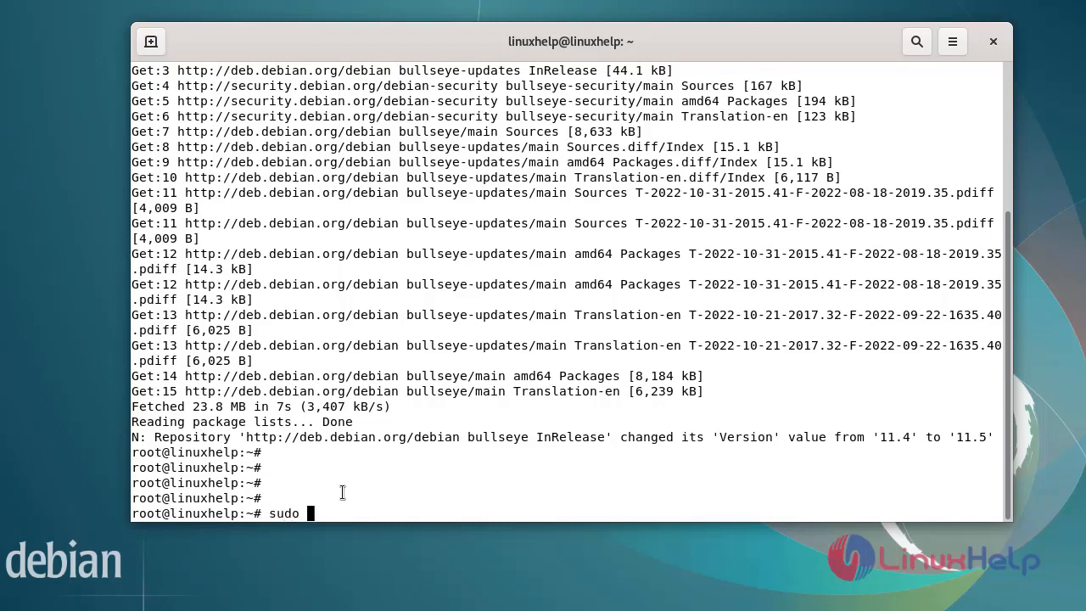
text(apt ins)
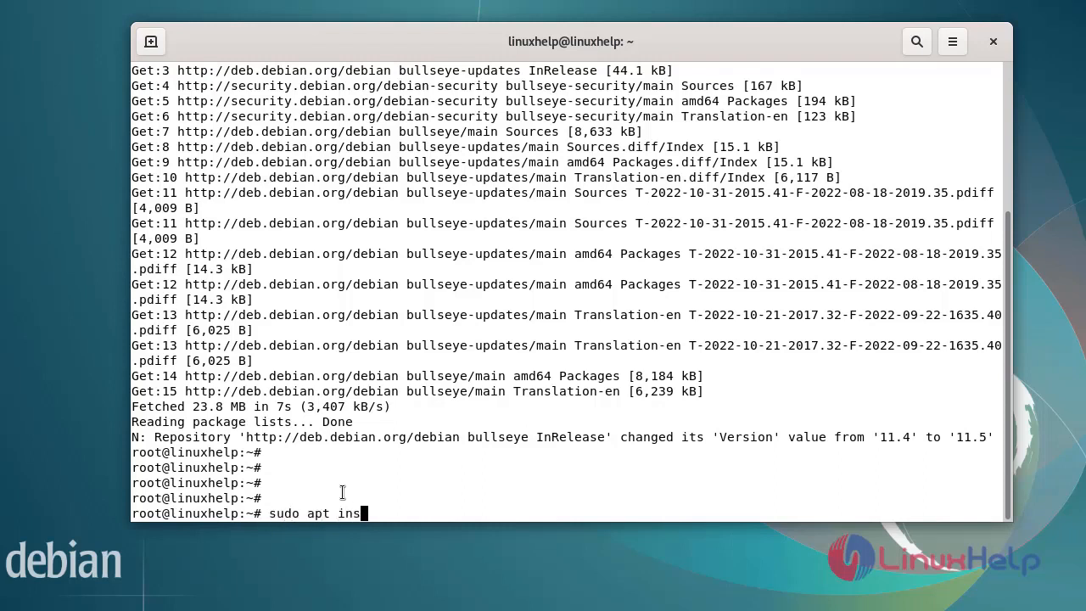
text(tall)
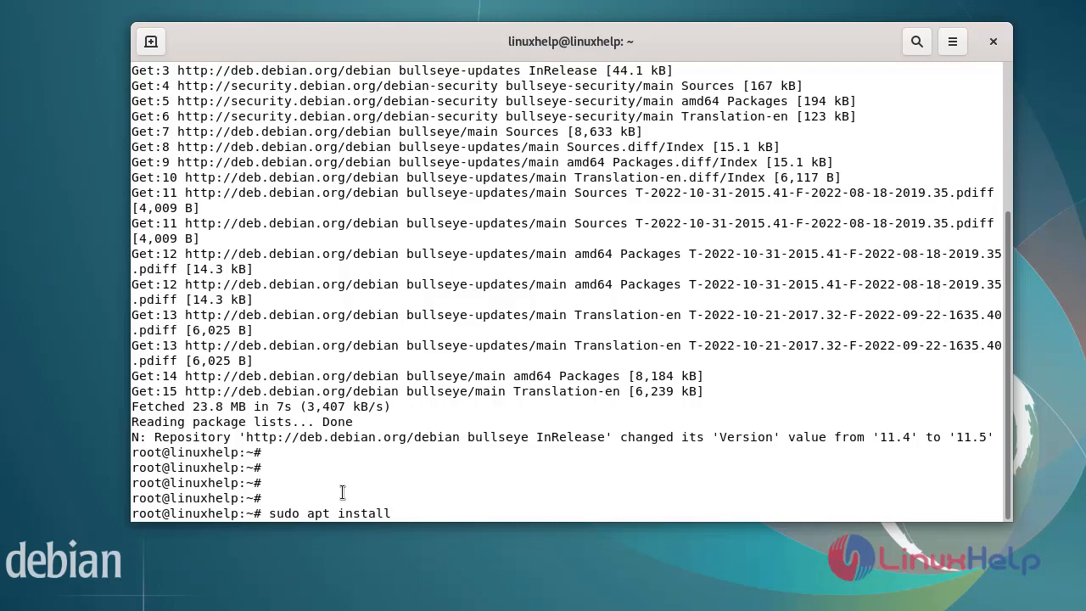
text(qemu-kvm libvirt-daemon-system libvirt-clients bridge-utils)
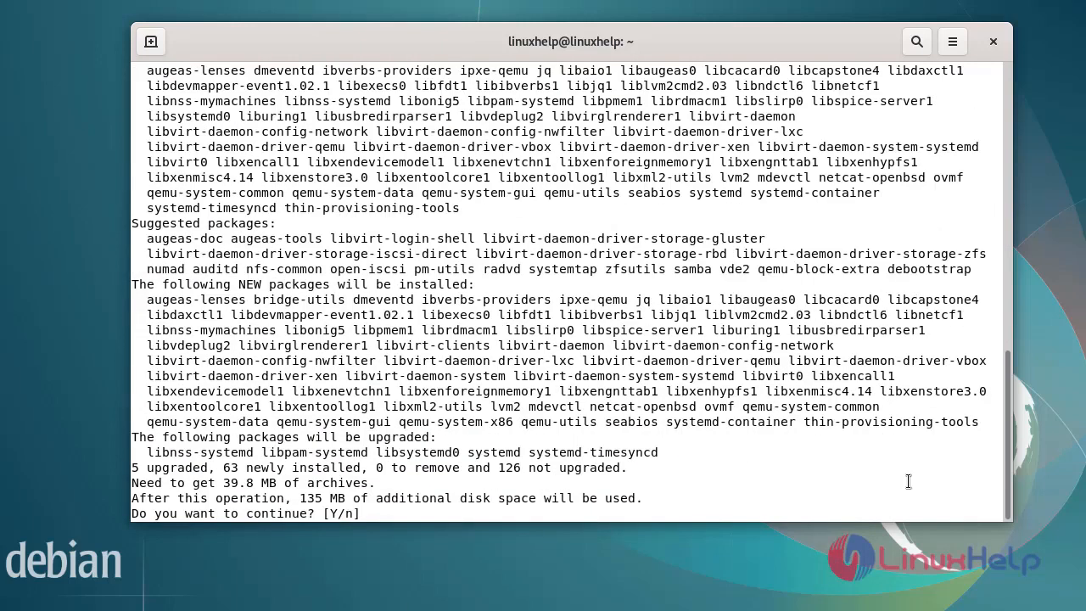
text(y)
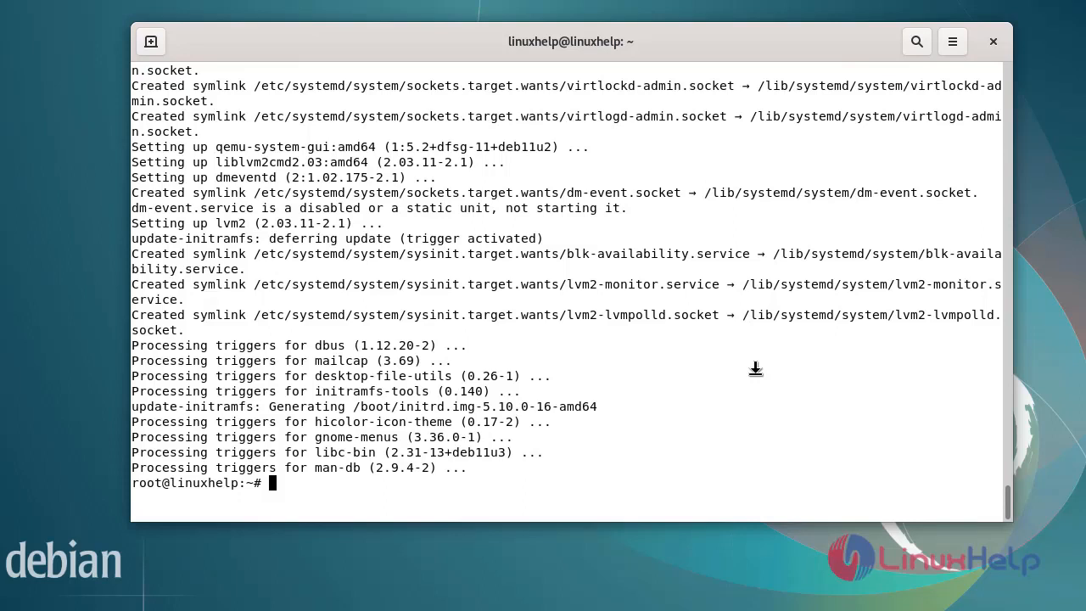
key(Return)
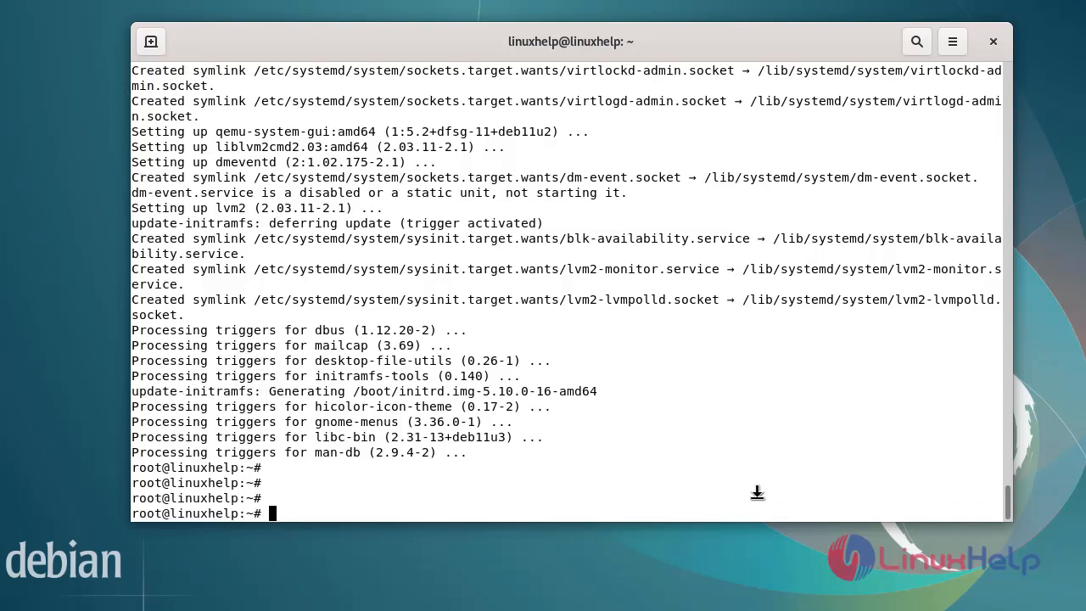
Create user linux1 with sudo adduser, setting a password and leaving details empty.
text(sudo)
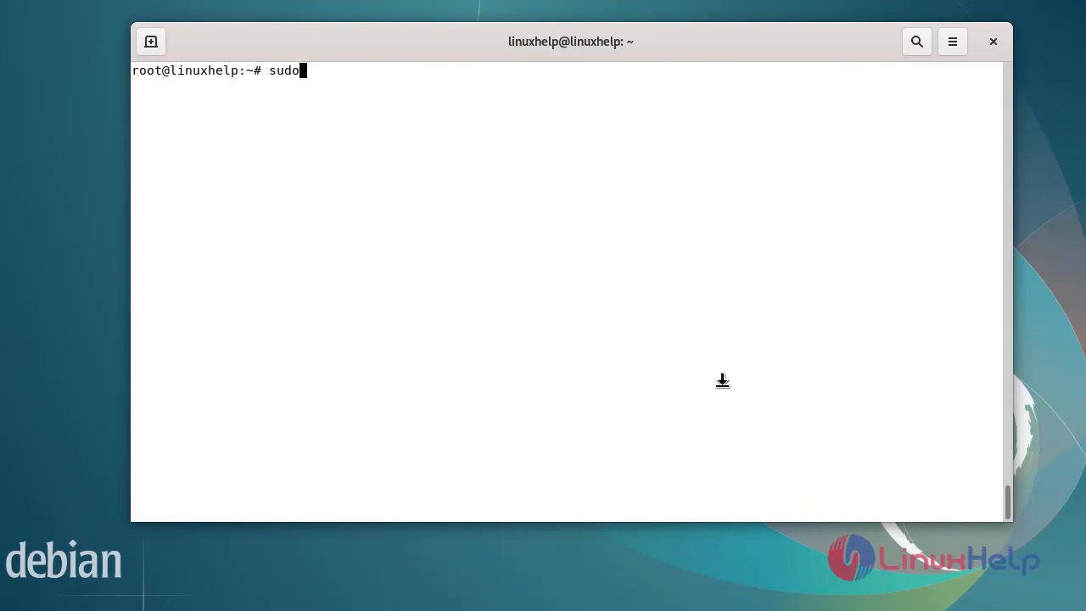
text(add)
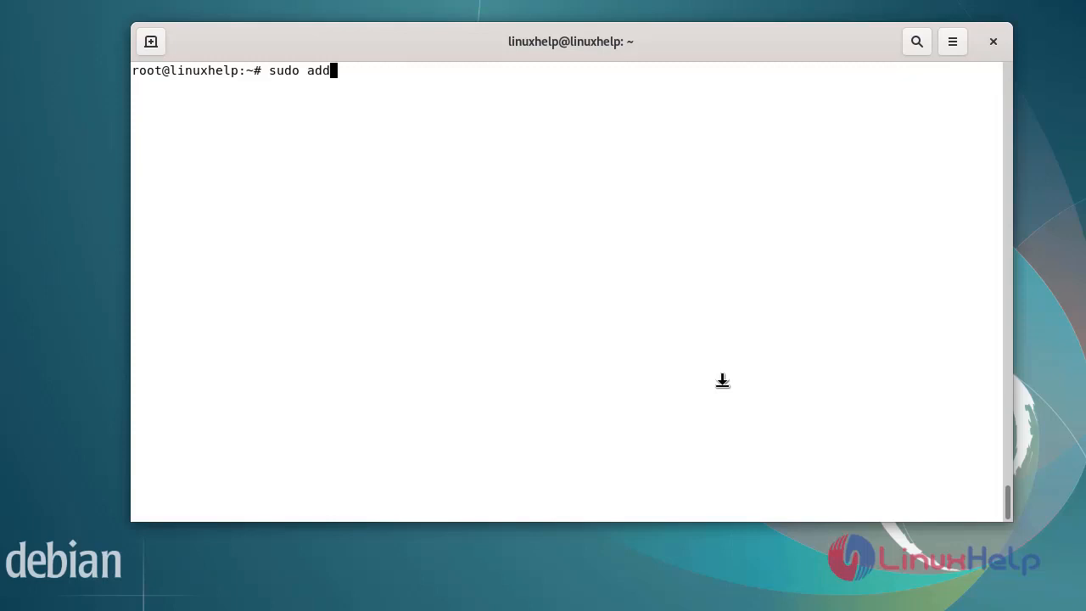
text(user)
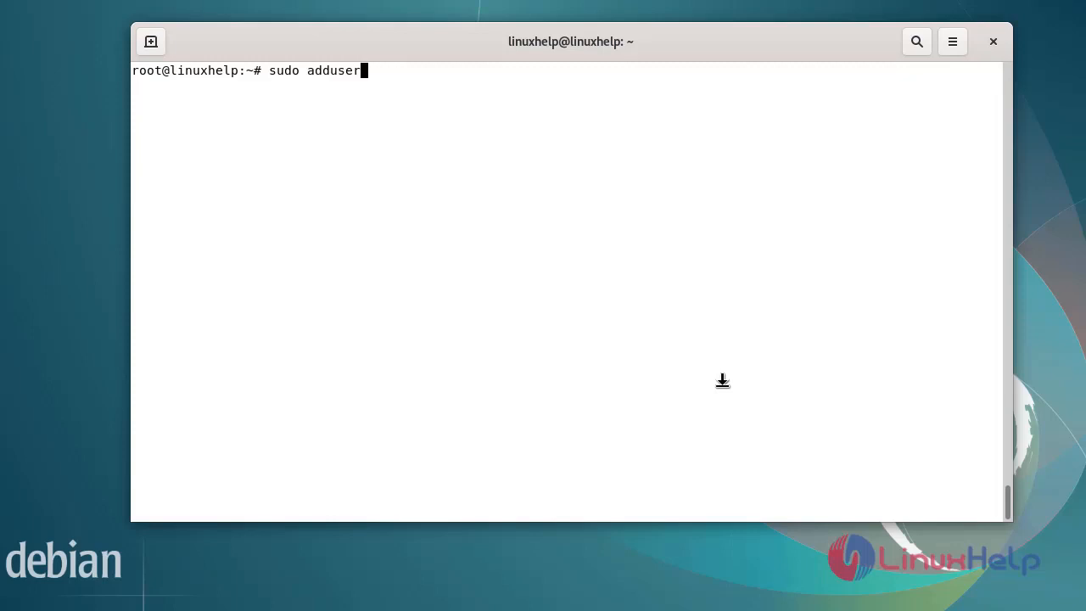
text(lin)
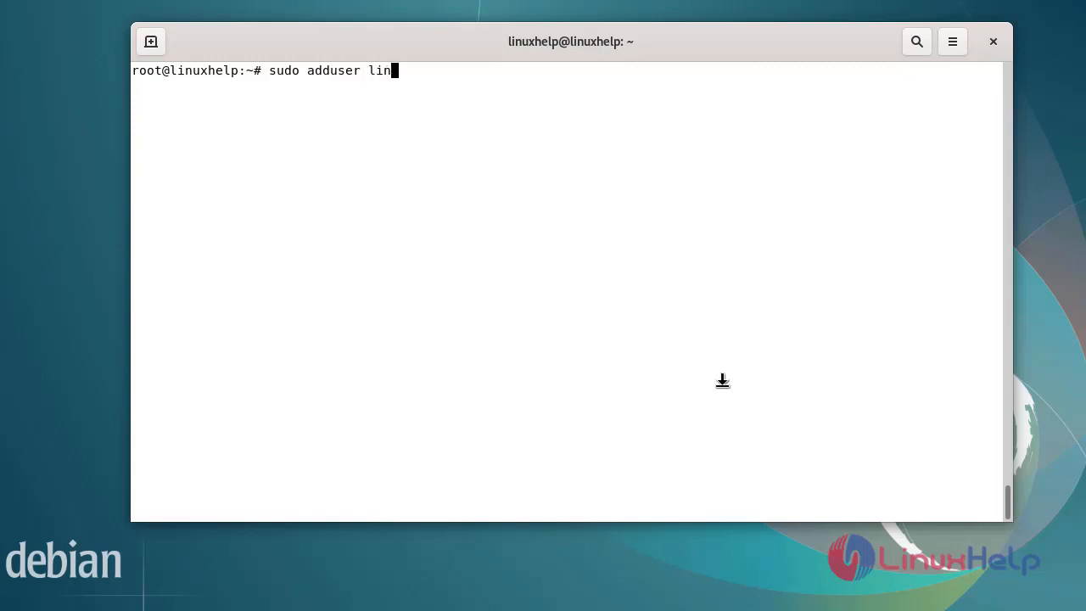
key(Return)
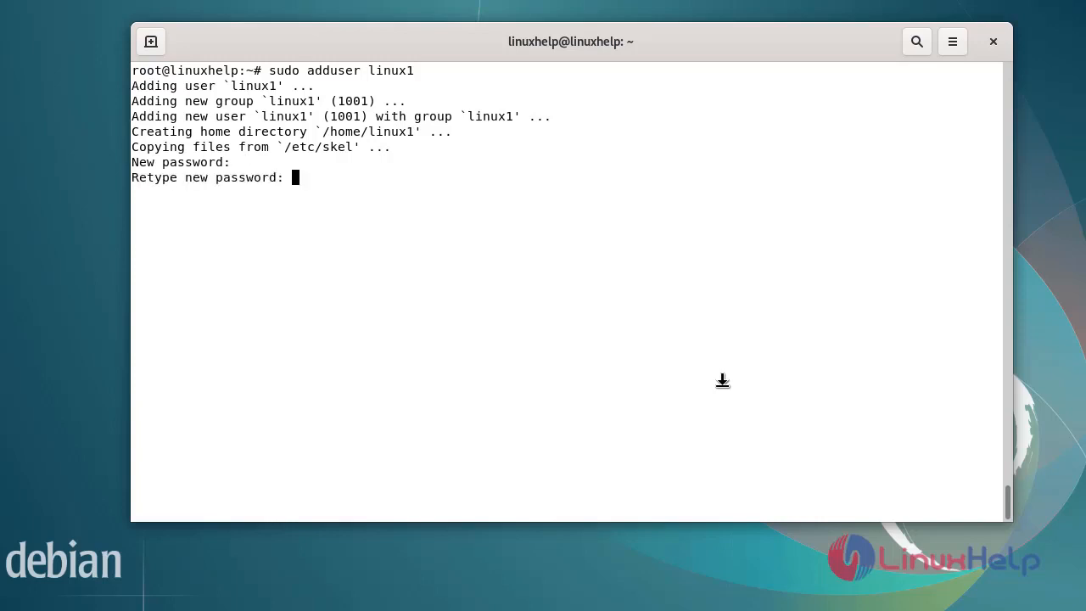
key(Return)
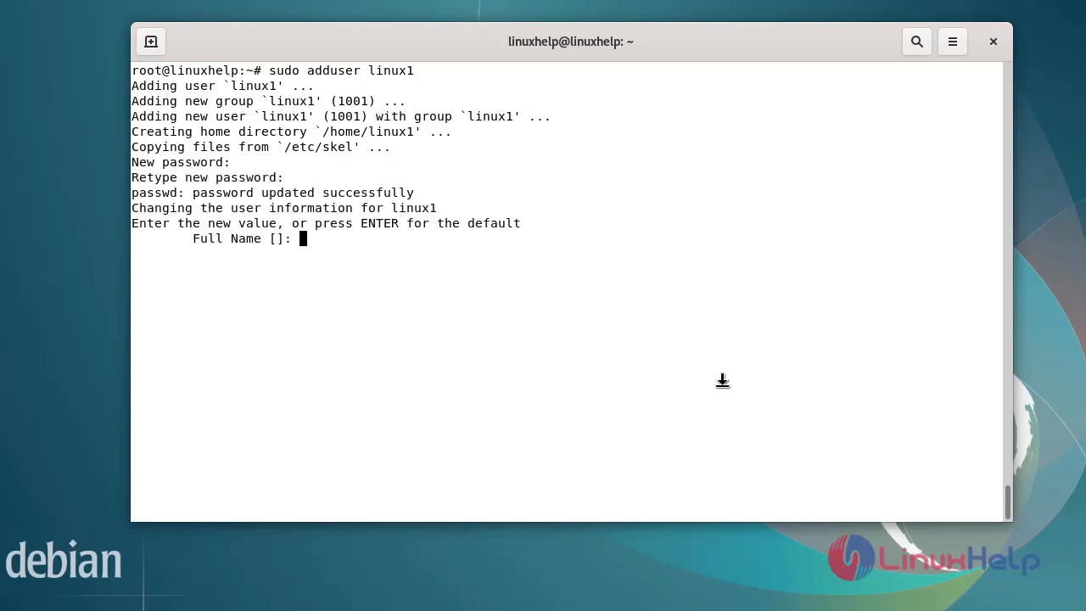
key(Return)
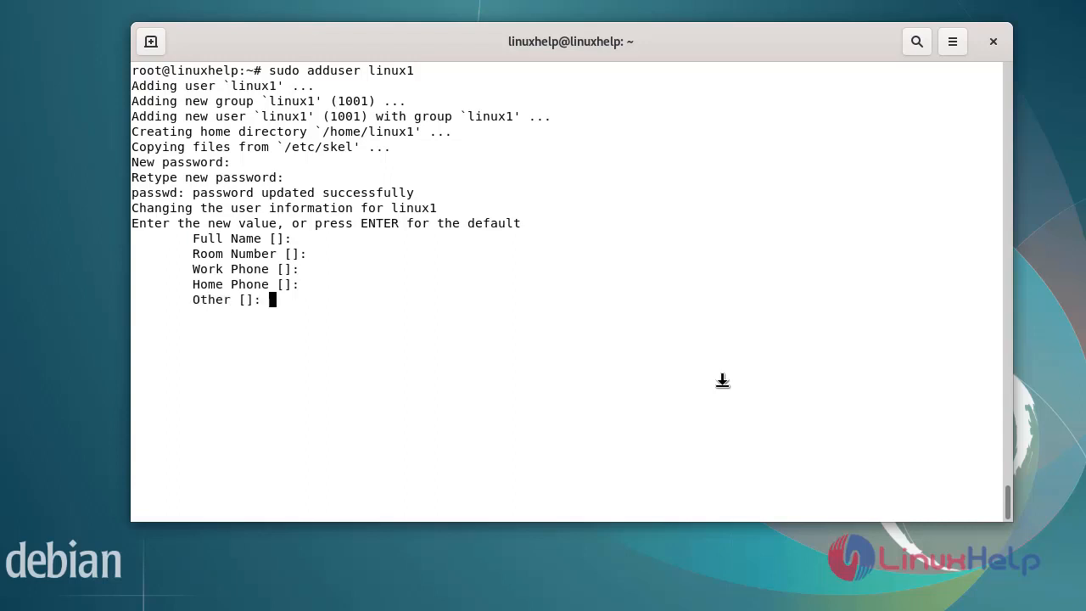
key(Return)
text(y)
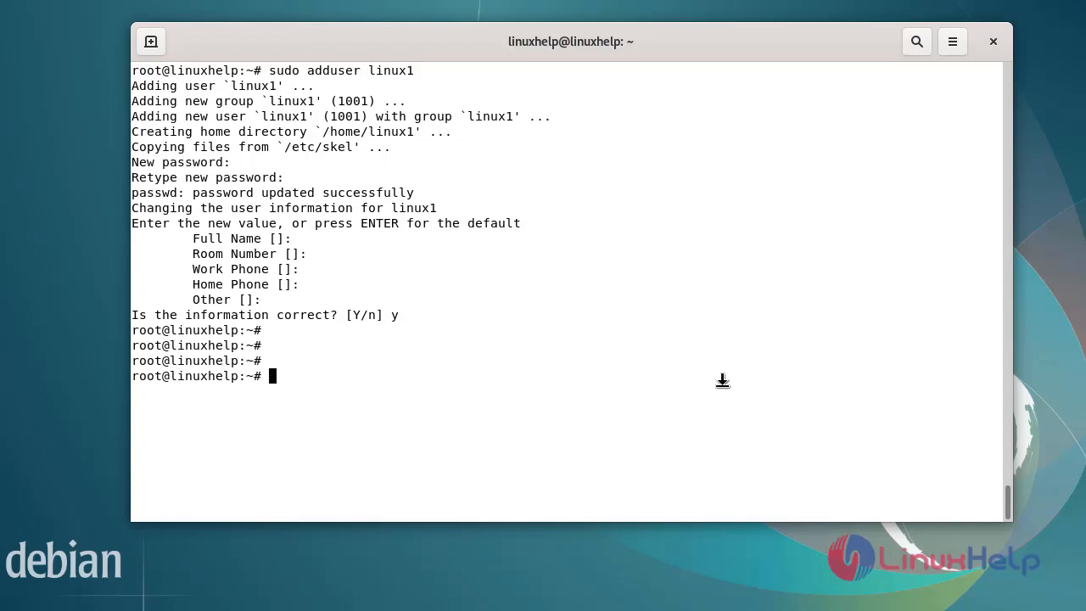
Add linux1 to the libvirt group with sudo adduser linux1 libvirt.
text(sudo a)
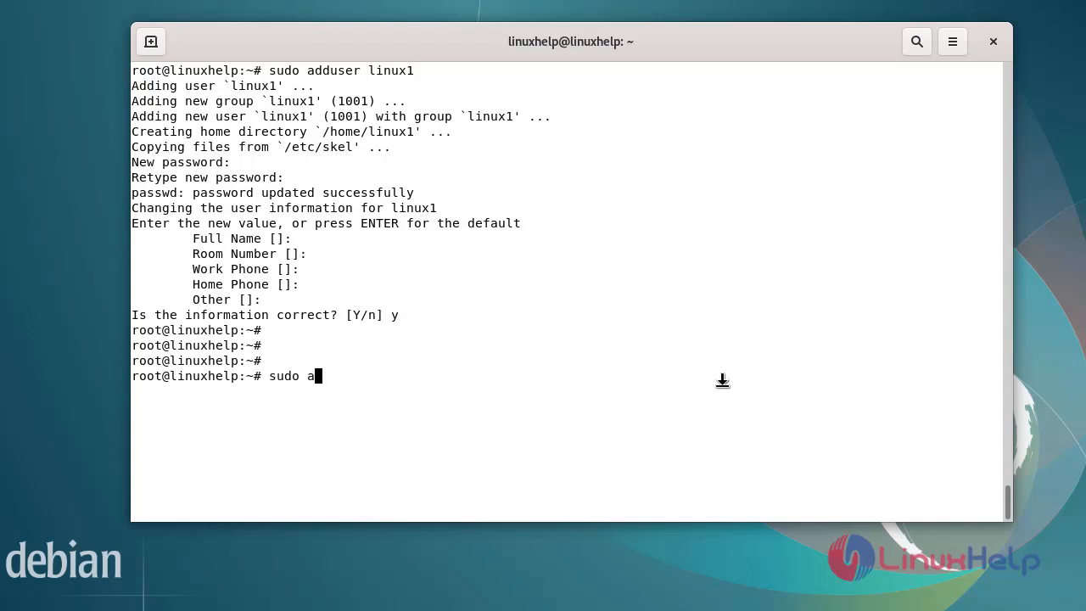
text(dduser)
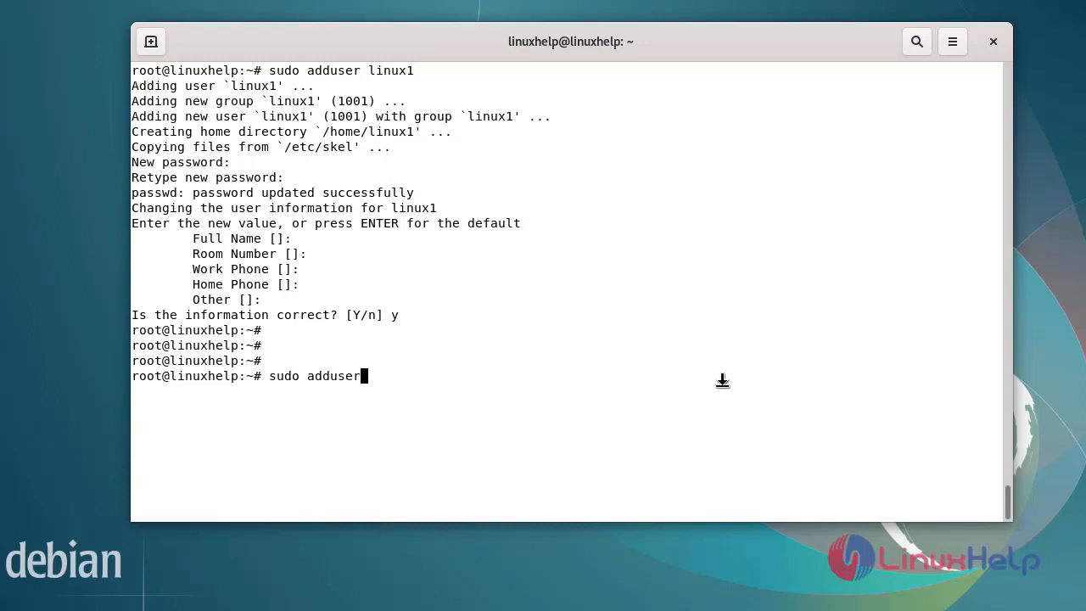
text(linux)
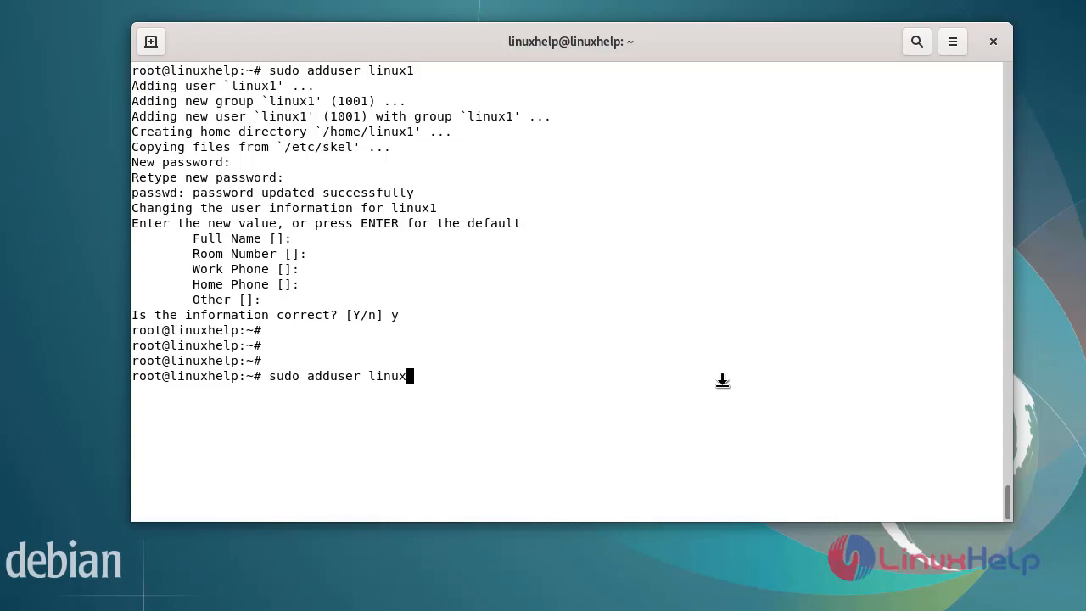
text(1 li)
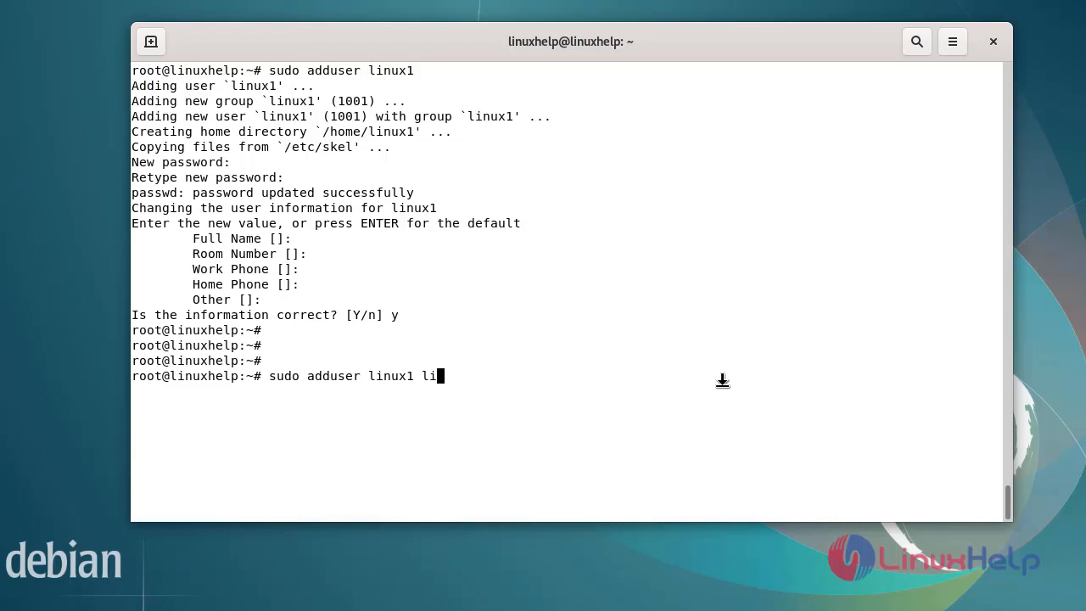
key(Return)
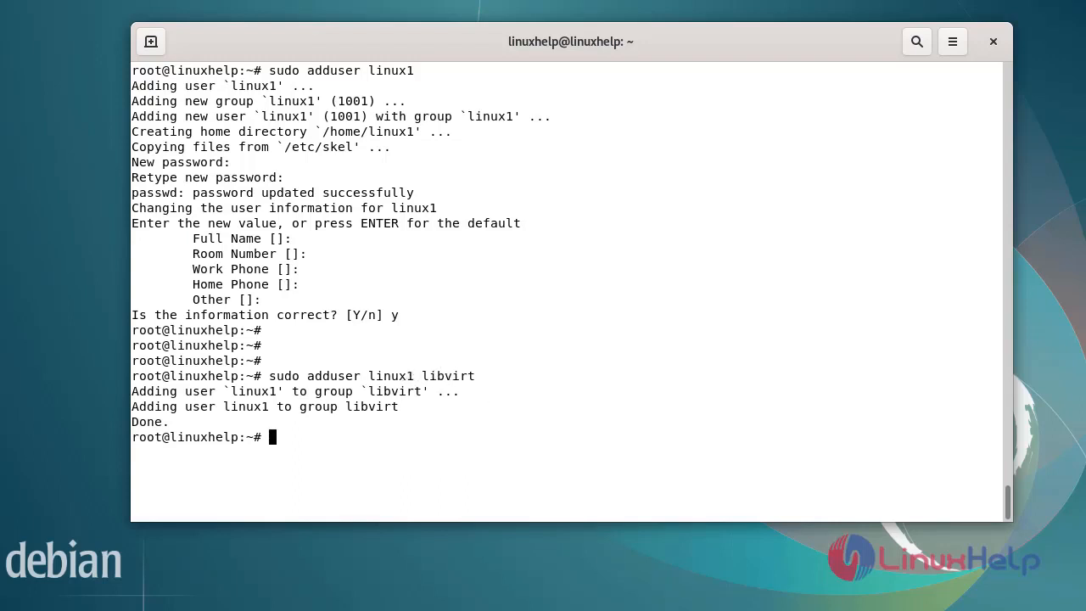
key(Return)
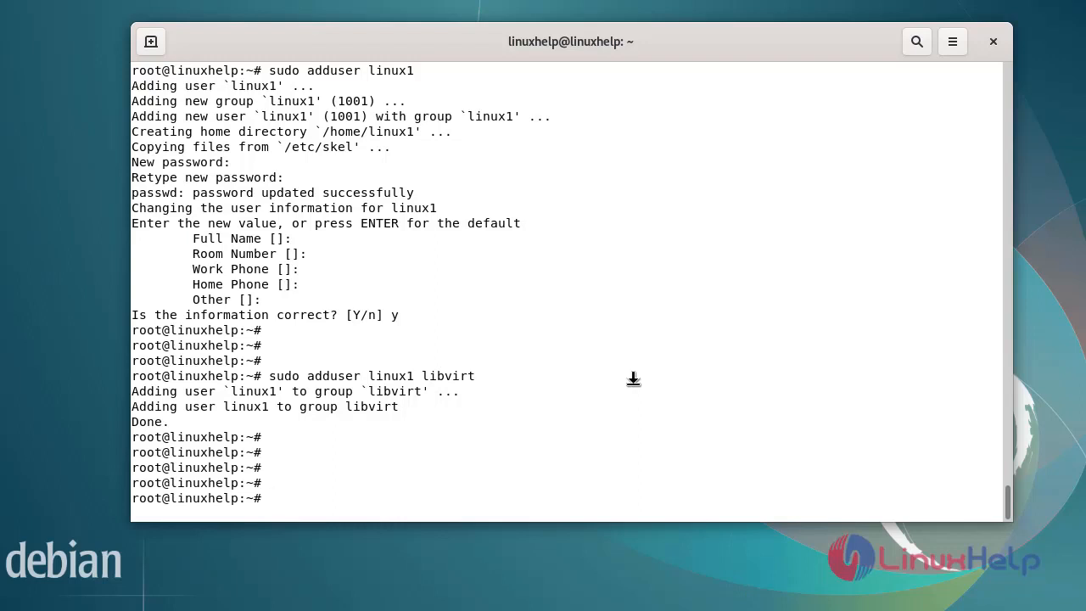
Add linux1 to the kvm group with sudo adduser linux1 kvm.
text(sudo)
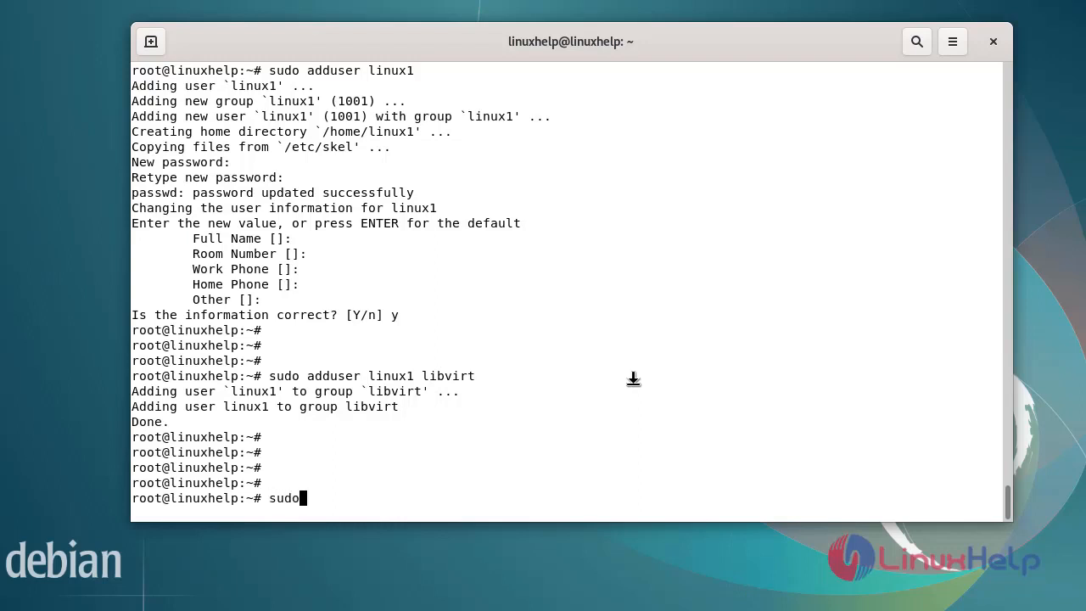
text(add u)
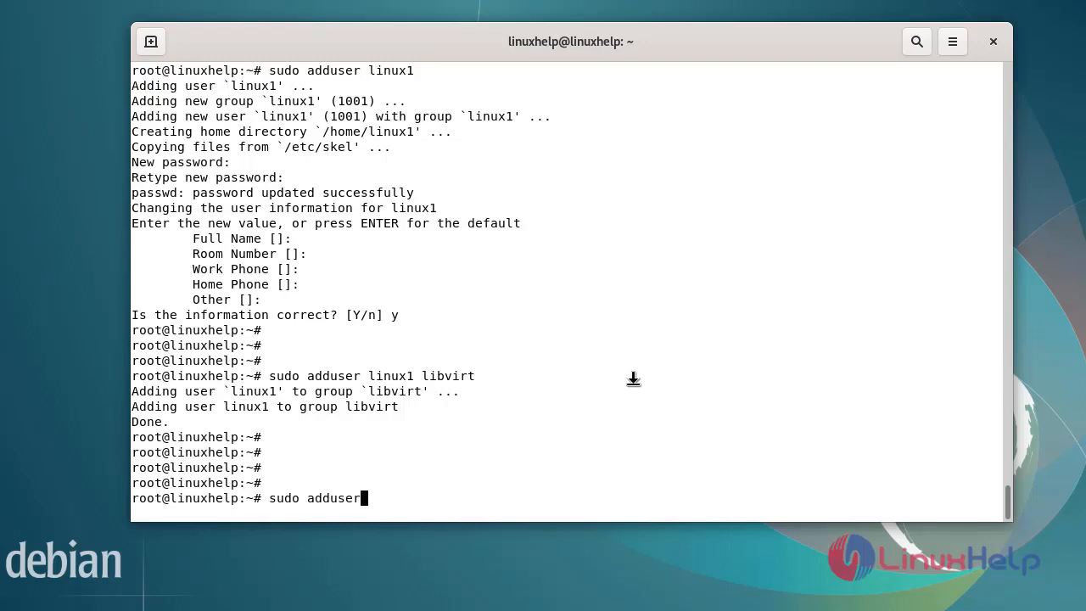
text(li)
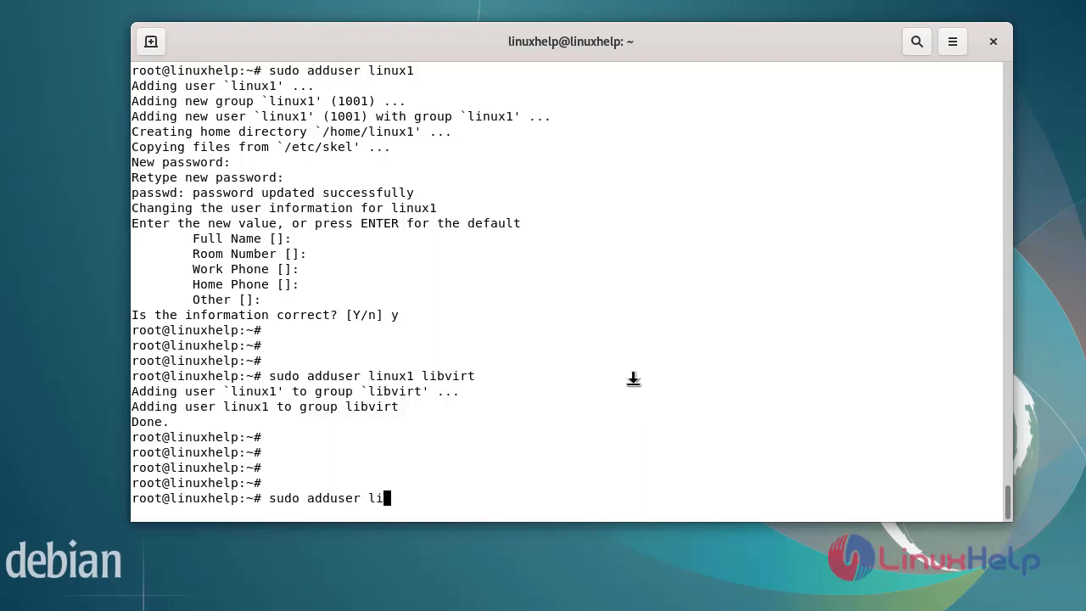
text(nux1)
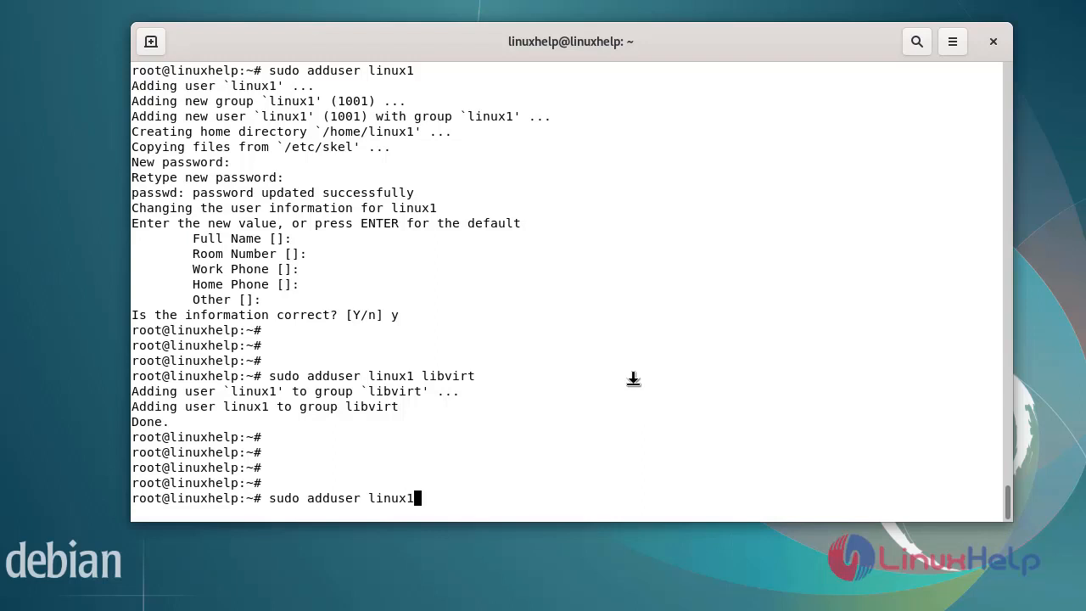
text(kv)
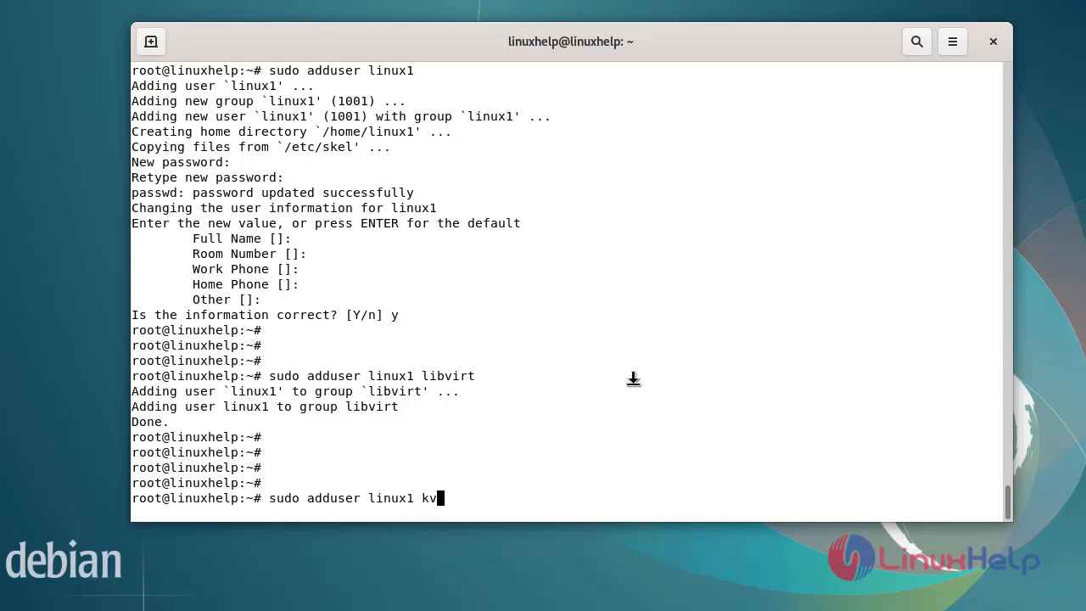
key(Return)
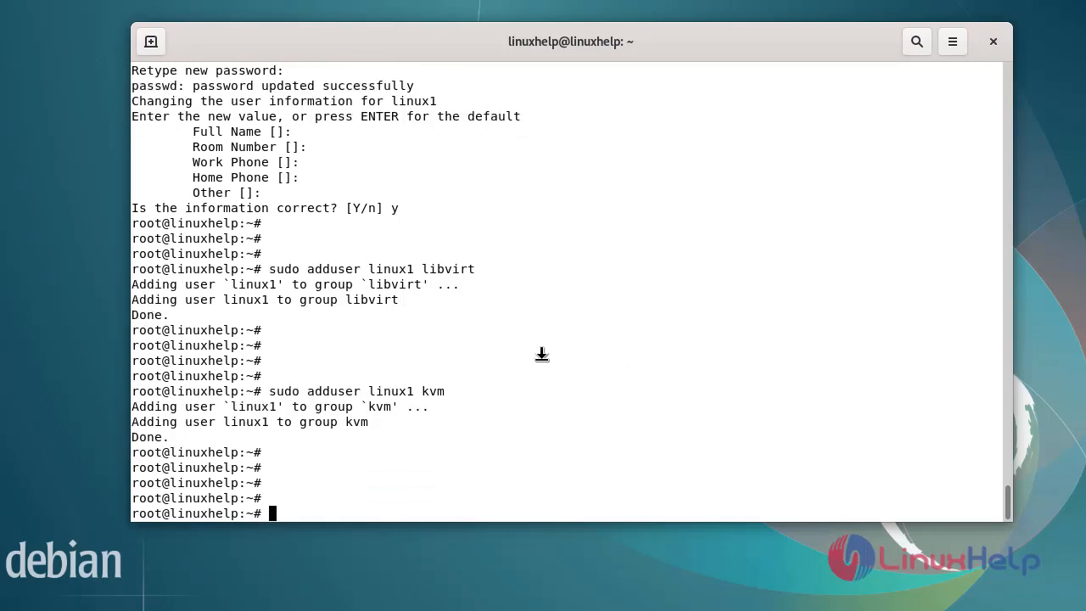
mouse_move(445, 397)
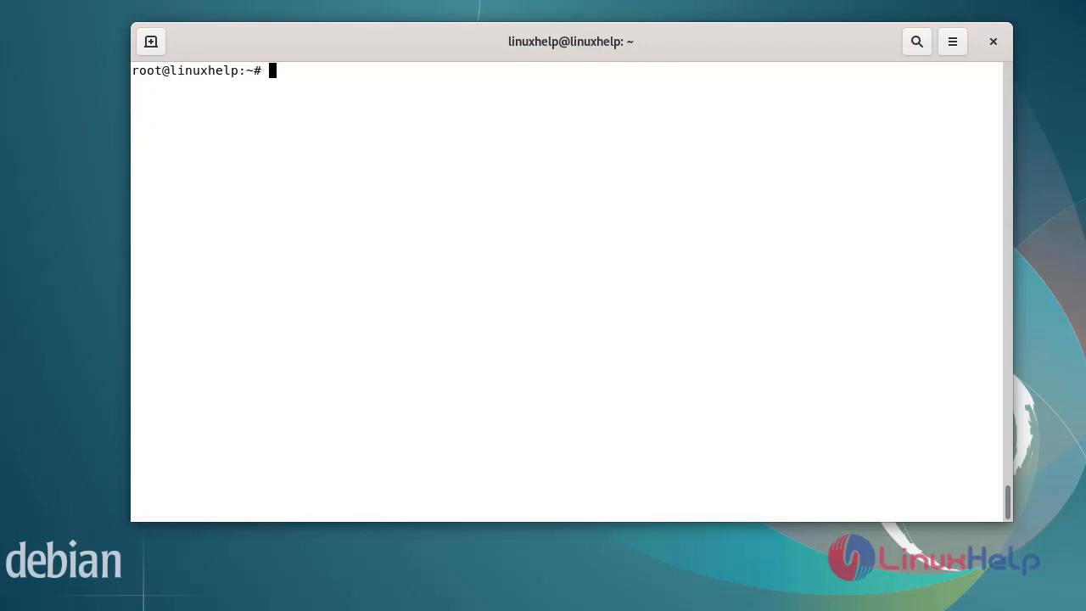
Run sudo virsh list --all, showing no virtual machines defined yet.
text(sudo)
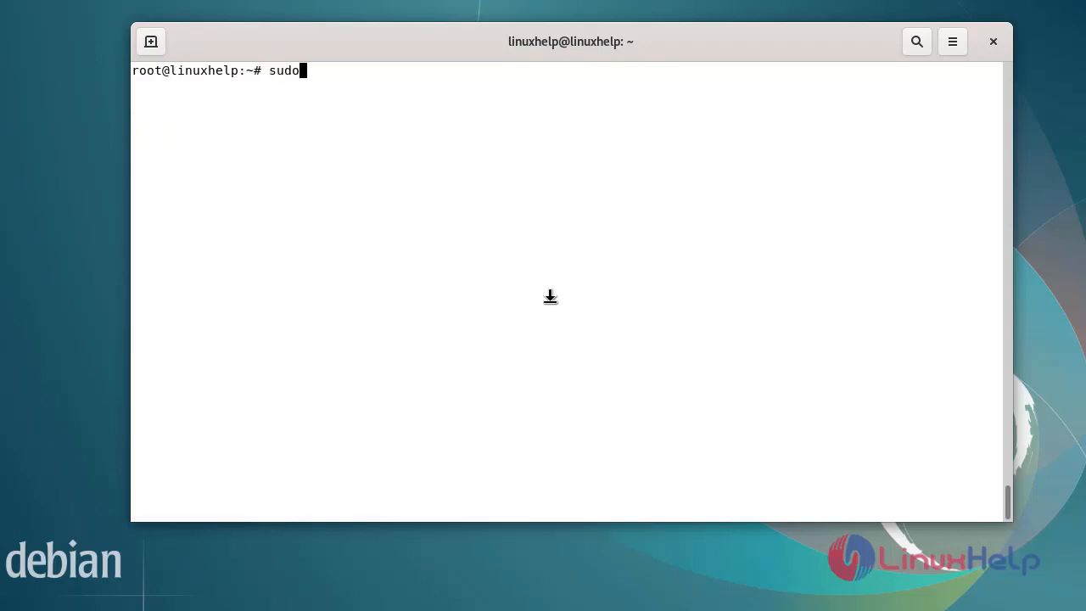
text(vir)
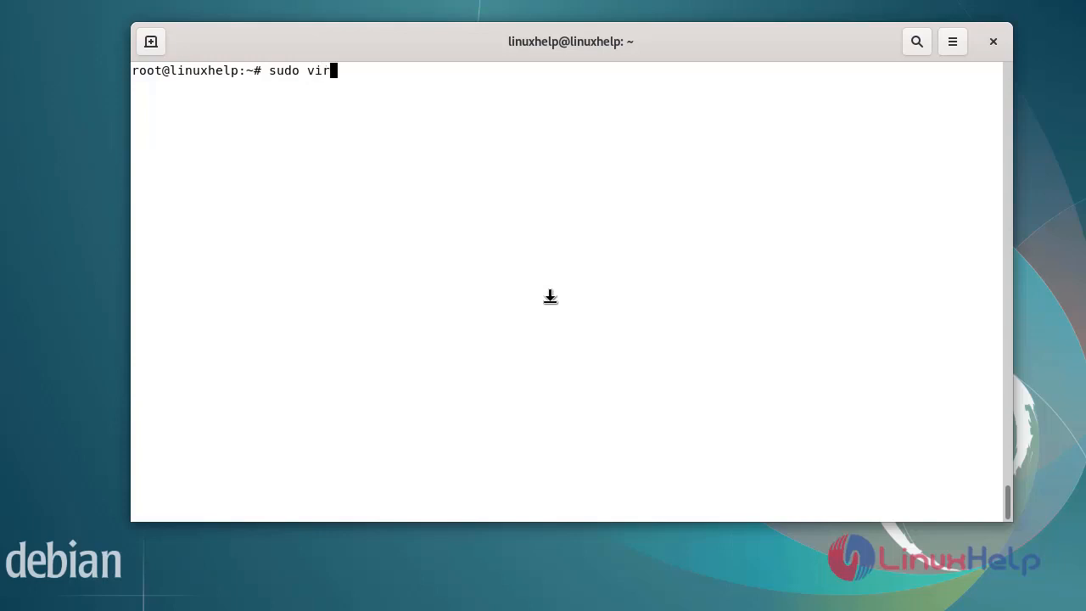
text(sg)
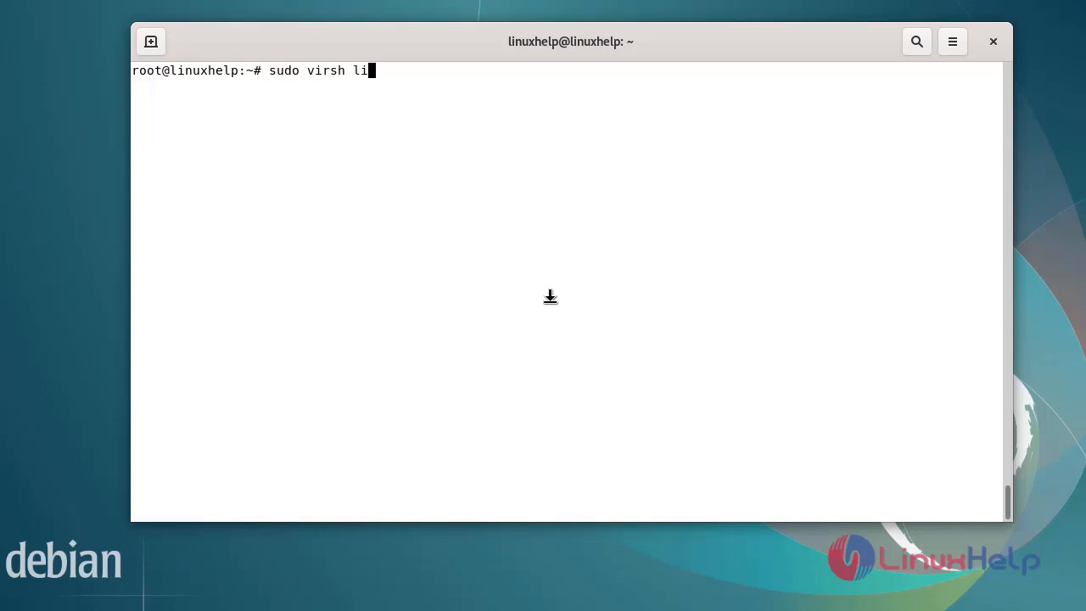
text(st -all)
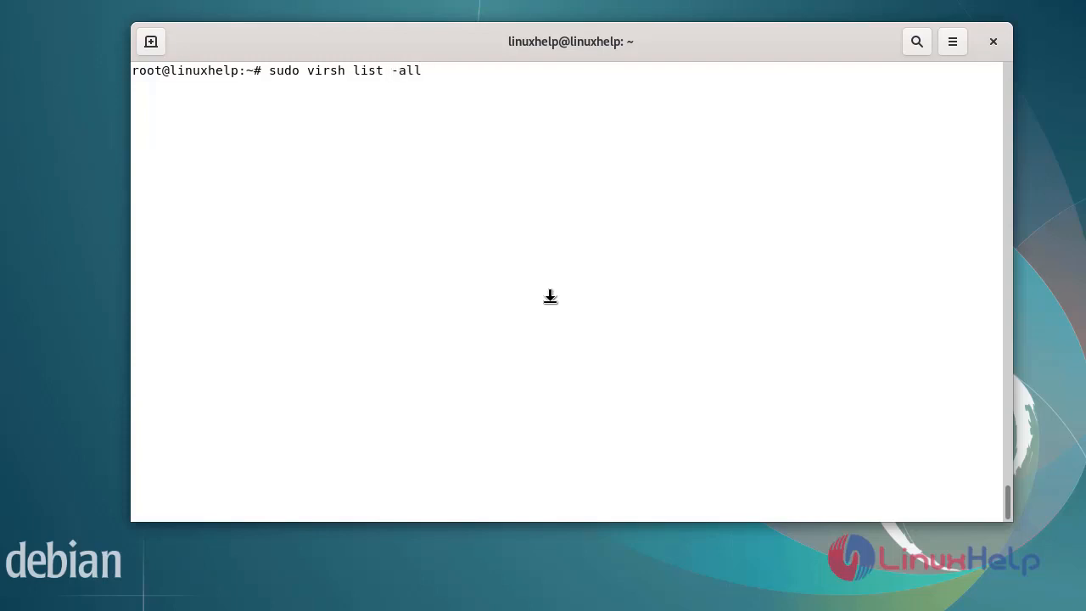
text(-)
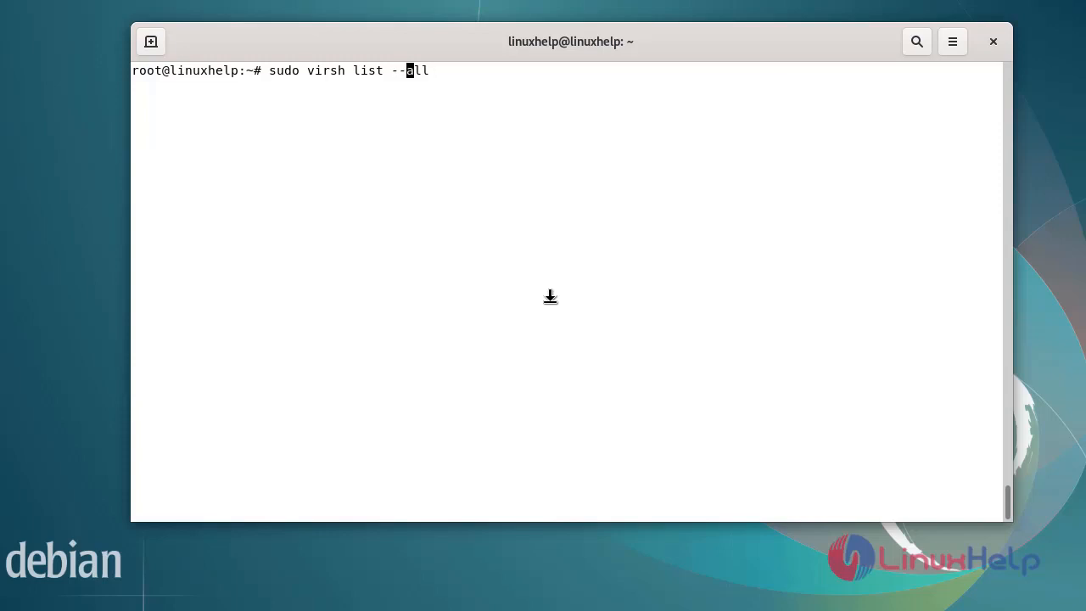
key(Return)
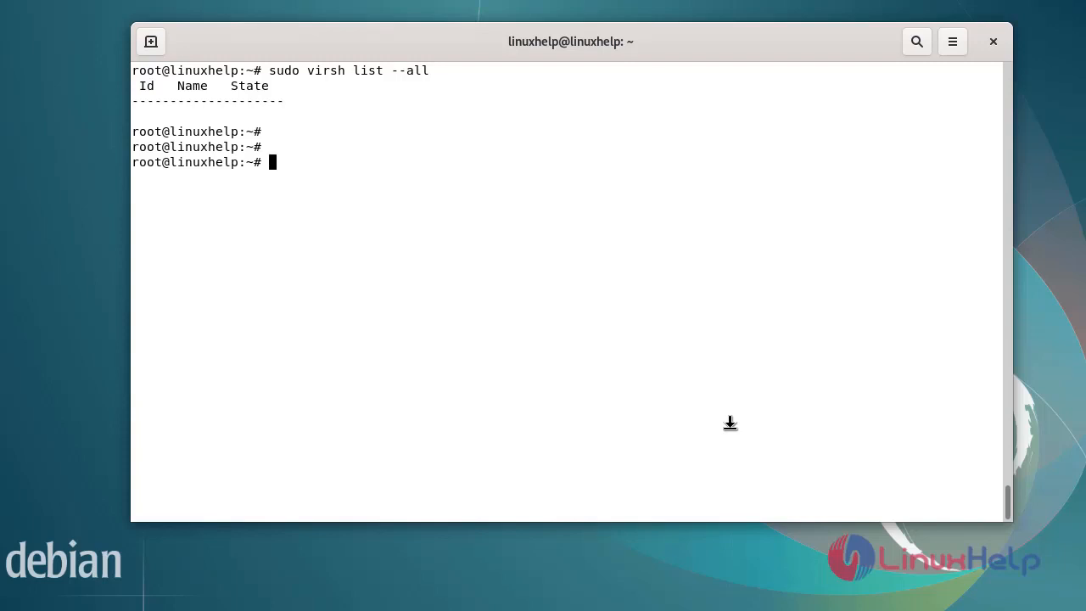
Run sudo systemctl status libvirtd, showing the service enabled and active (running).
text(sudo)
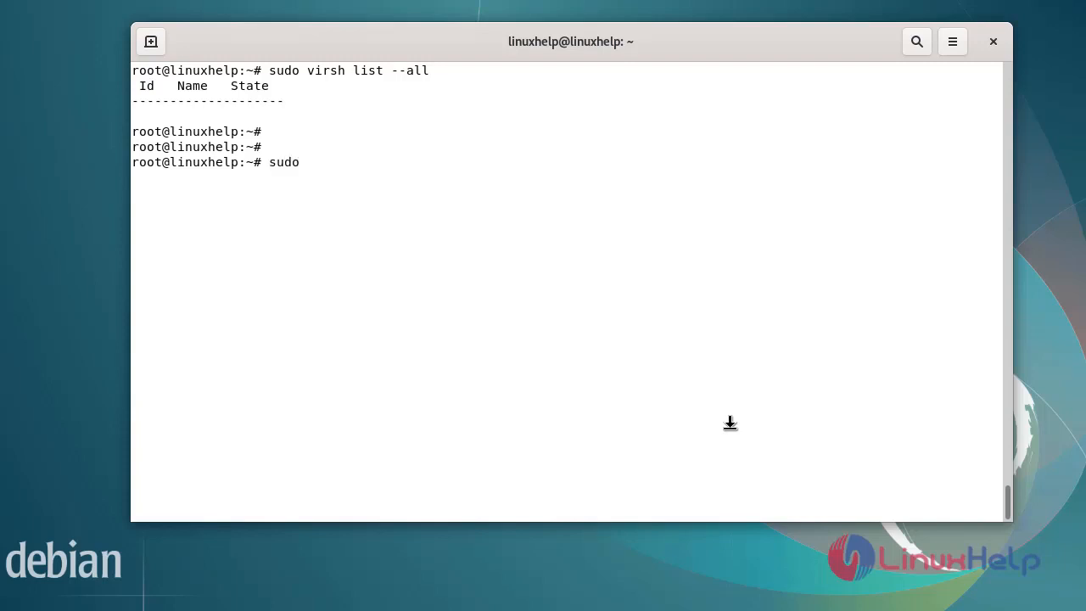
text(systemctl sta)
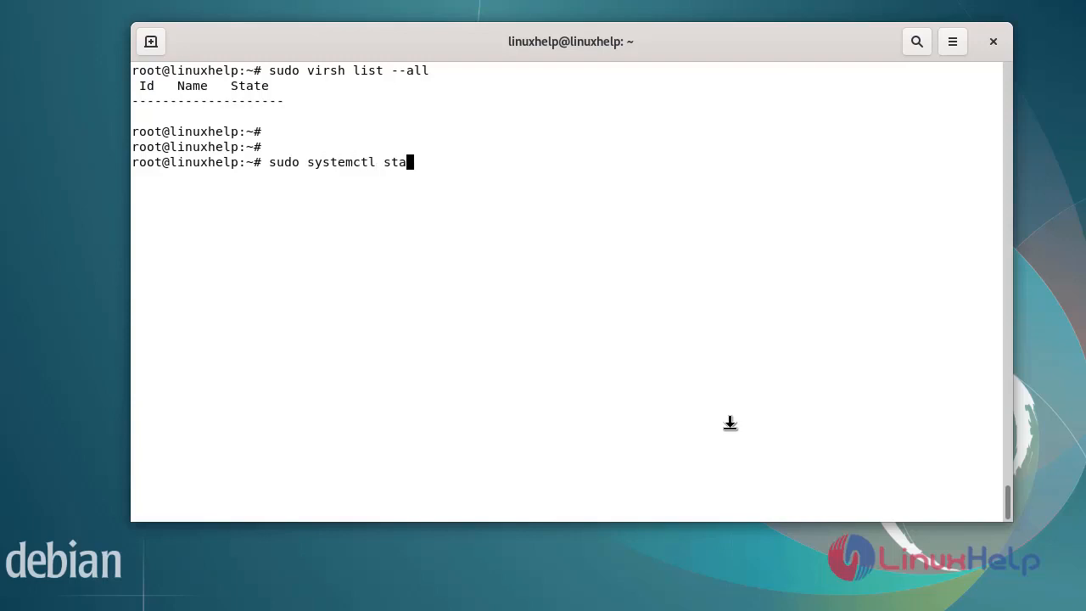
text(tus l)
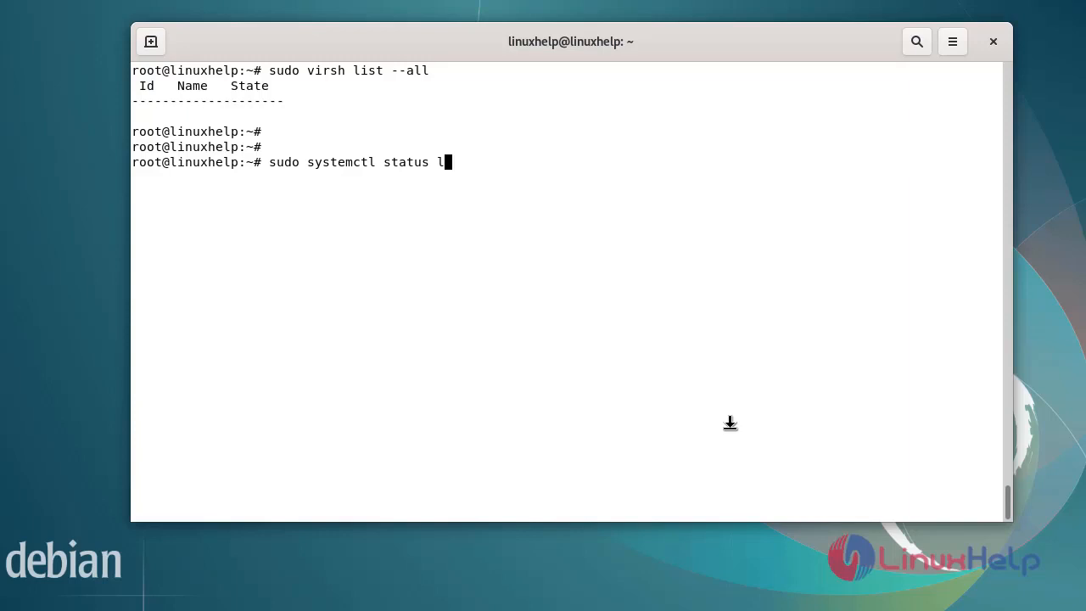
text(ibvi)
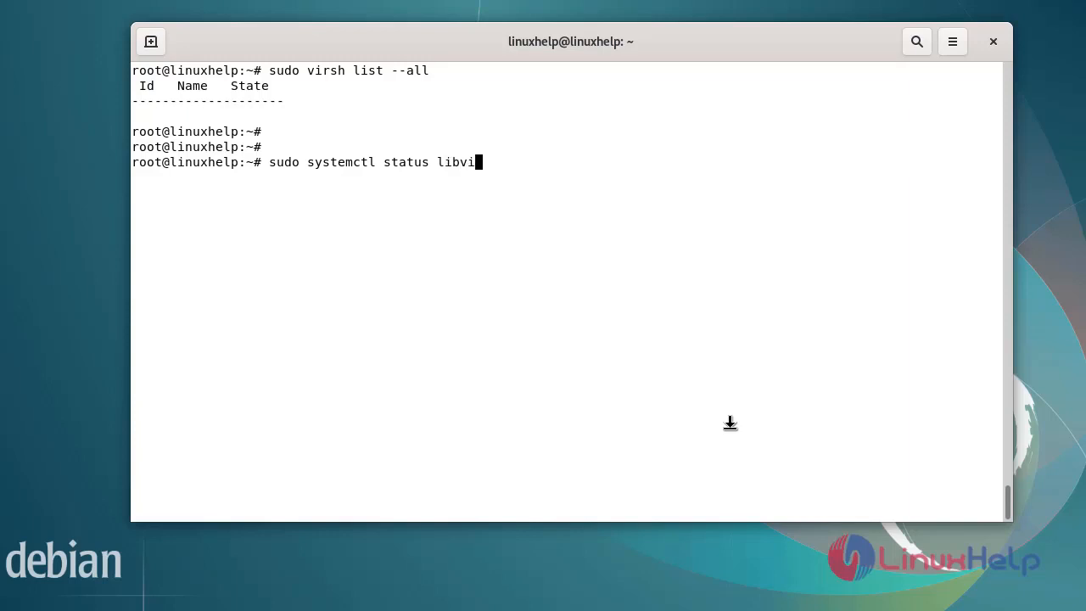
text(rts)
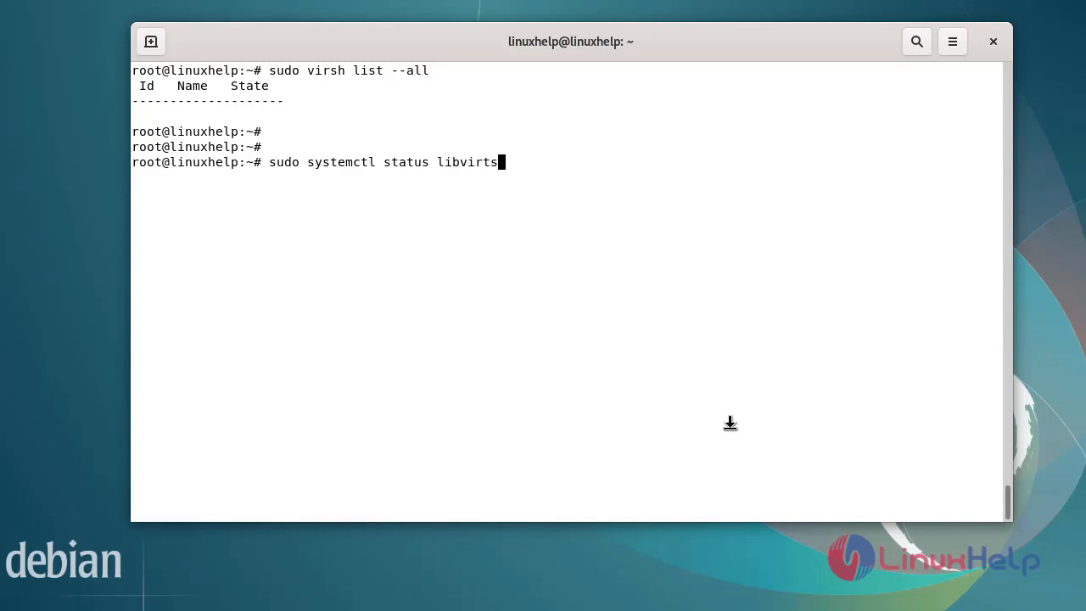
text(d)
key(Return)
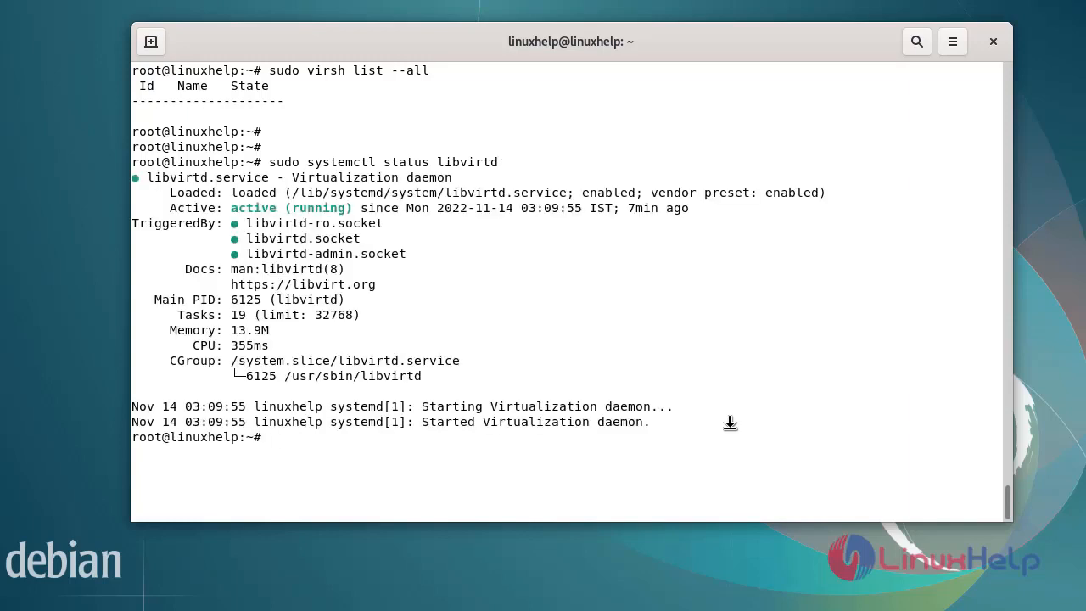
key(Return)
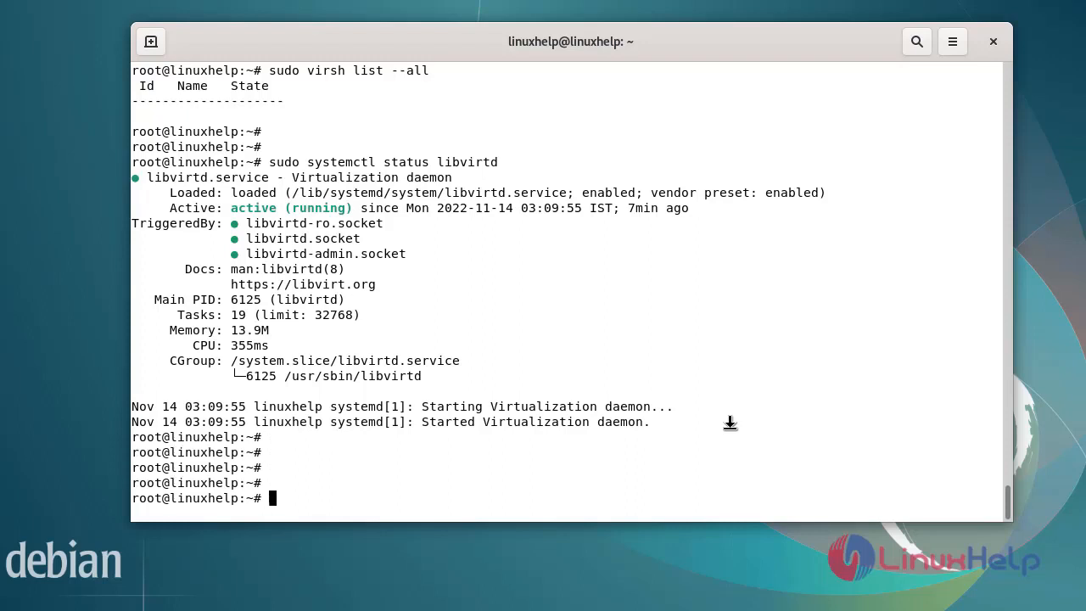
Enter sudo systemctl enable libvirtd at the prompt to start libvirtd at boot.
text(s)
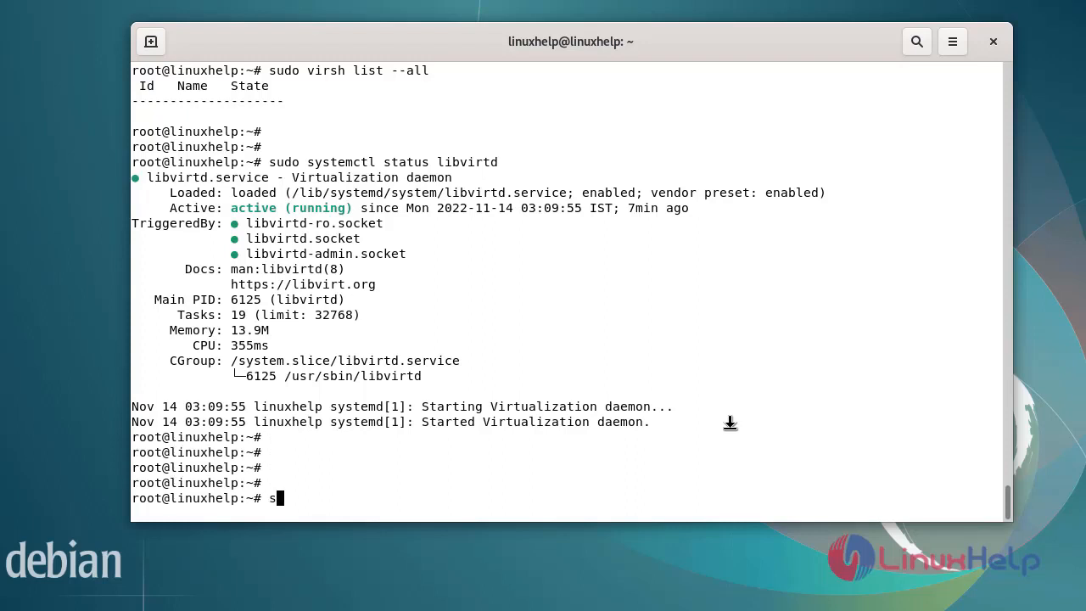
text(udo sy)
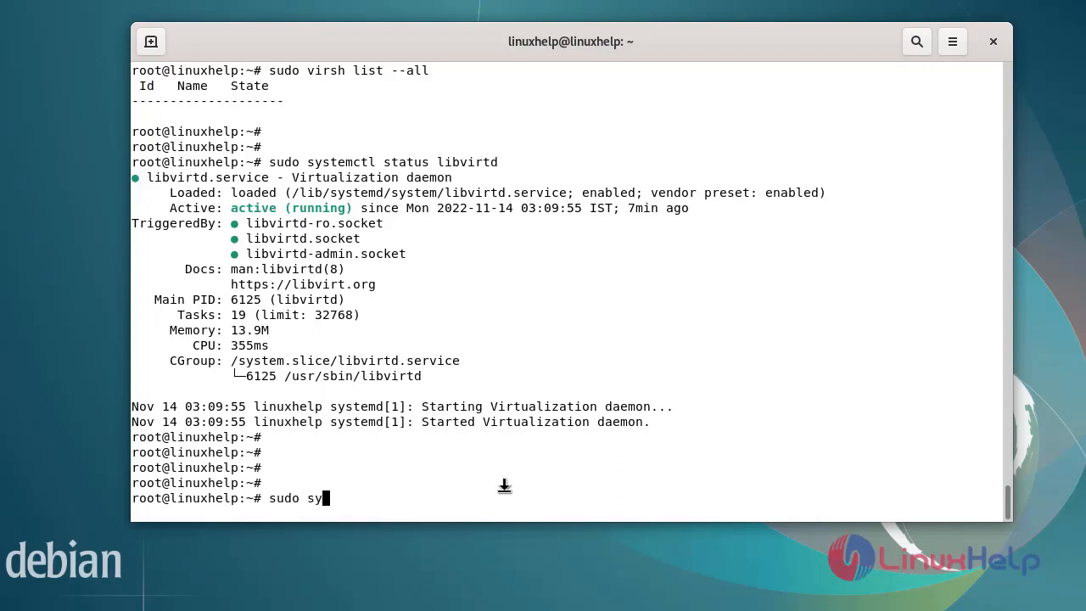
text(stemctl enable lib)
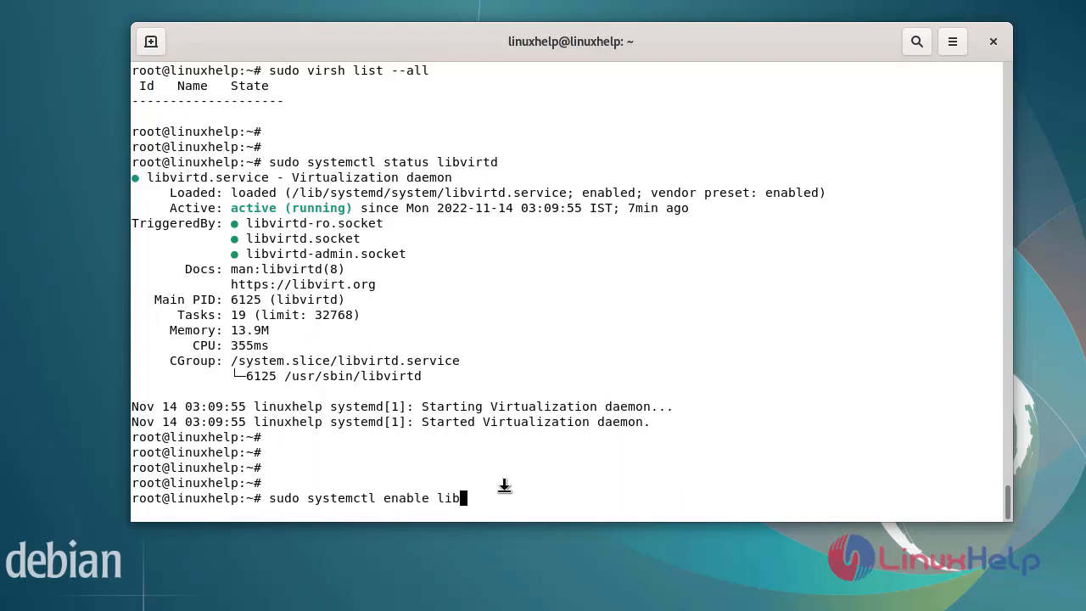
text(virtd)
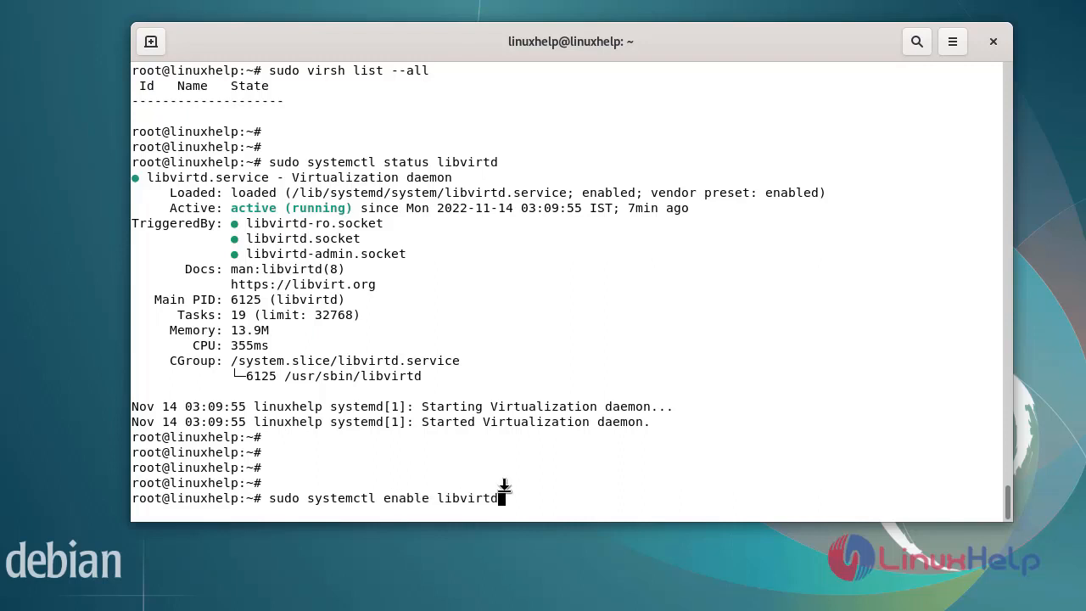
mouse_move(760, 462)
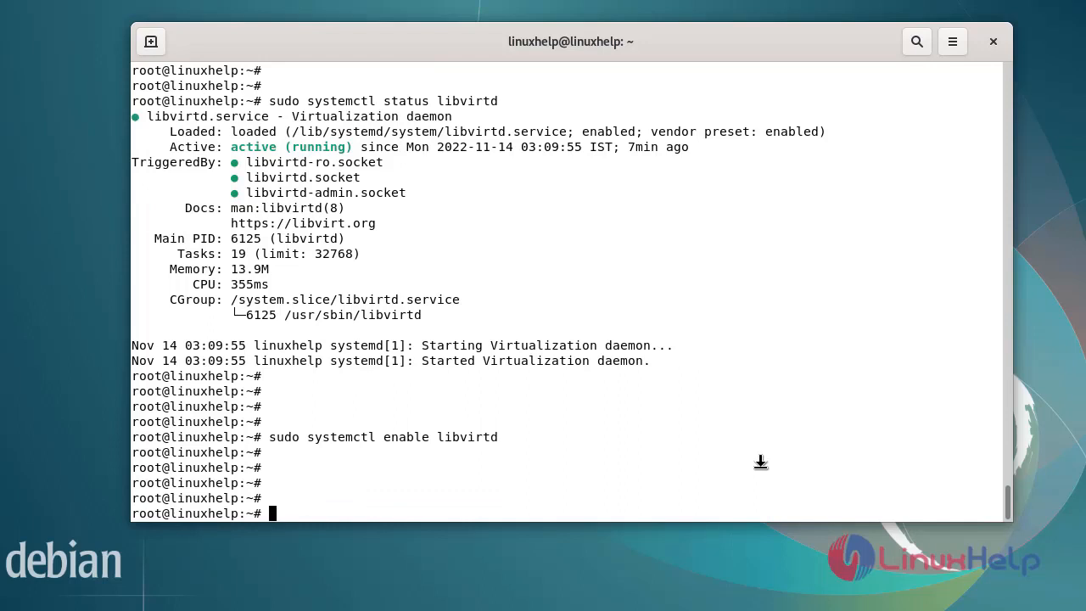
Install virt-manager and its dependencies with sudo apt install virt-manager.
text(s)
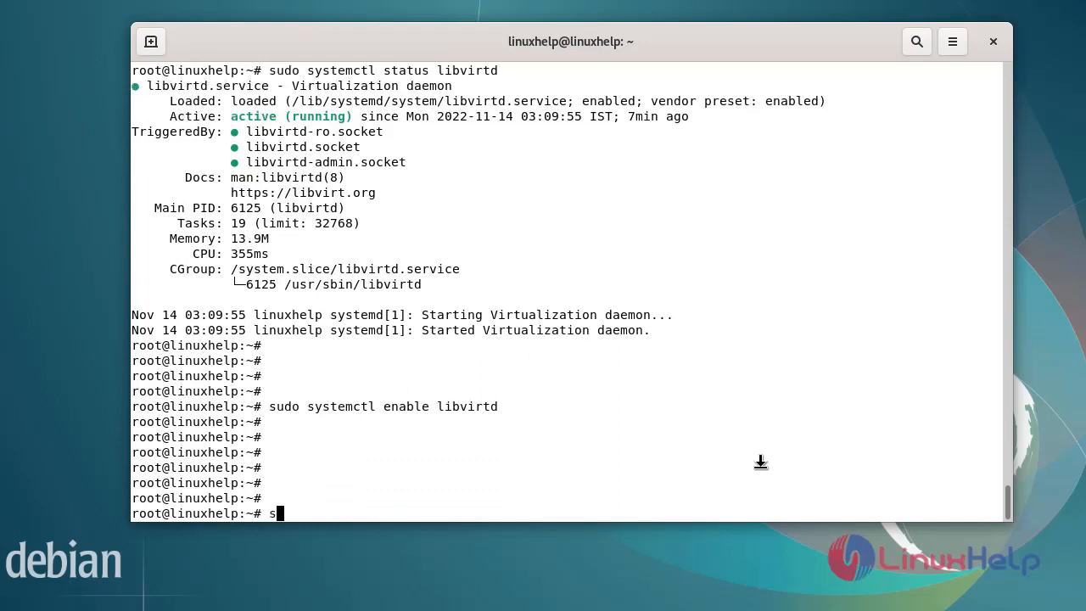
text(udo ap)
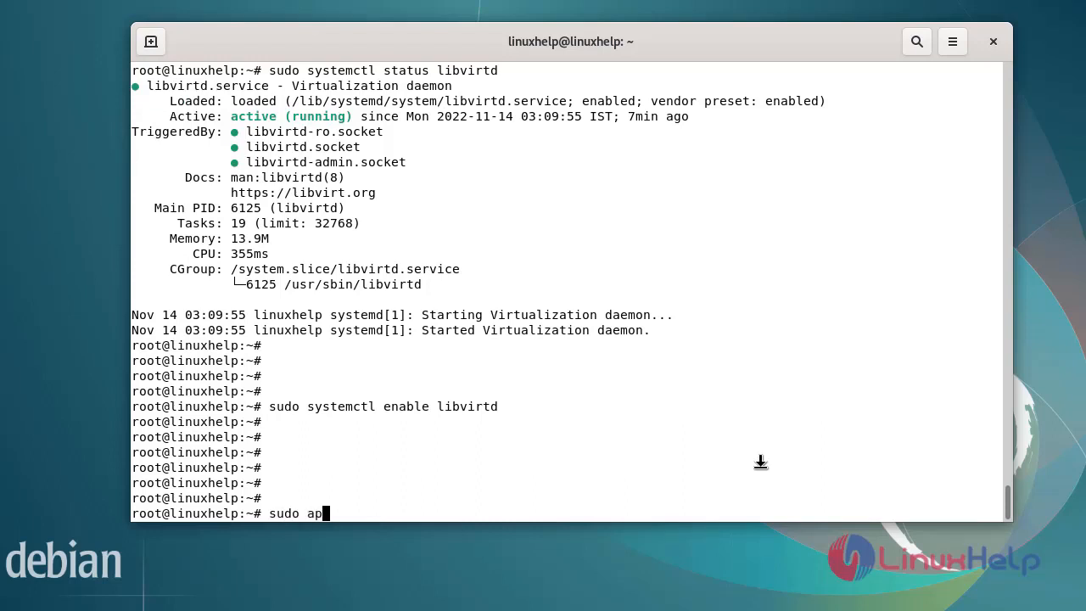
text(t install)
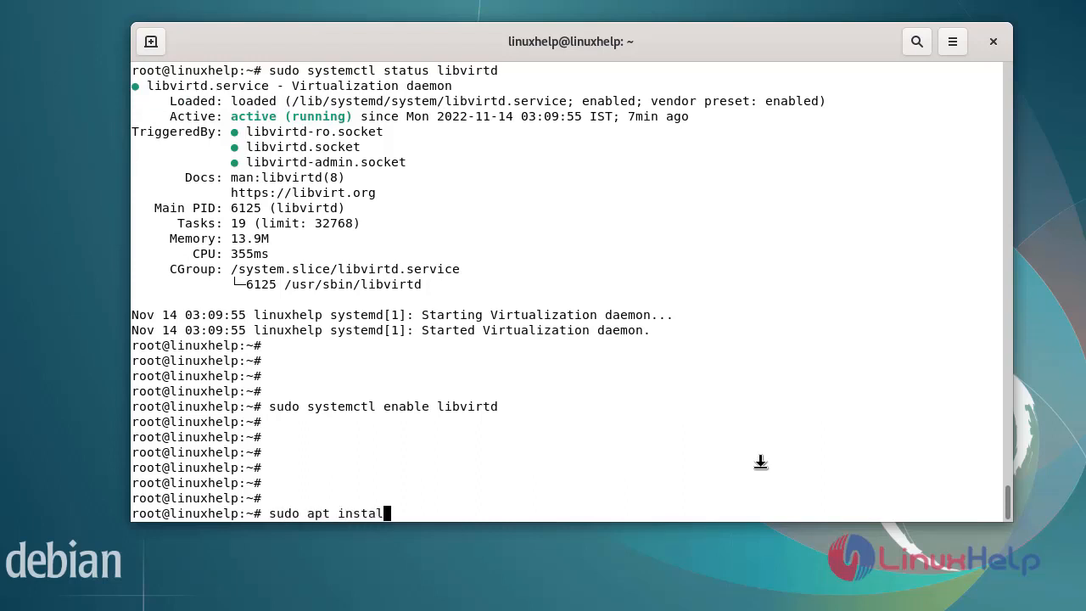
text(v)
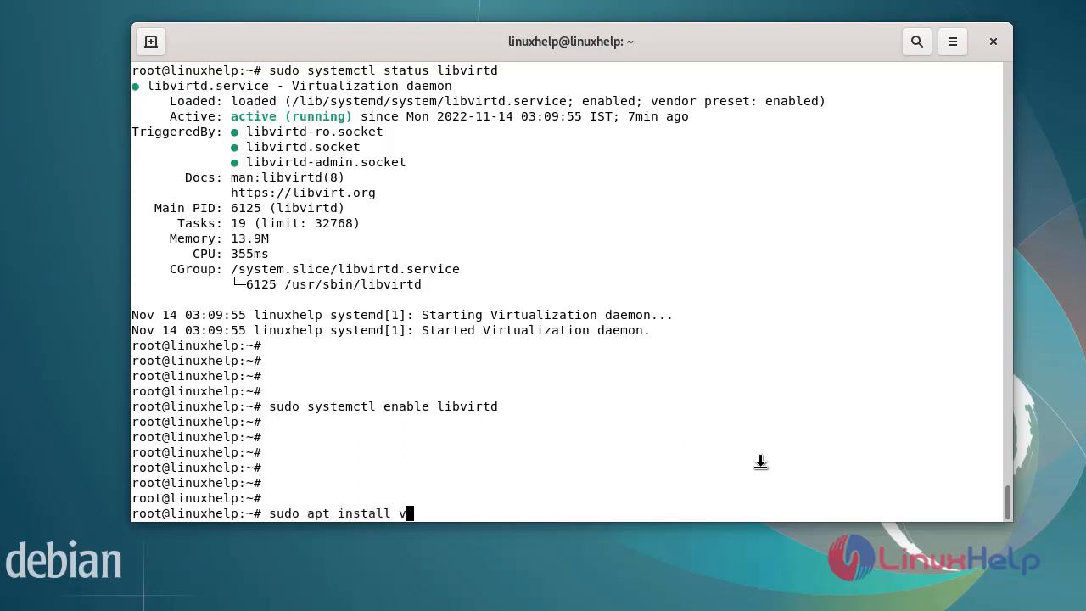
text(irt)
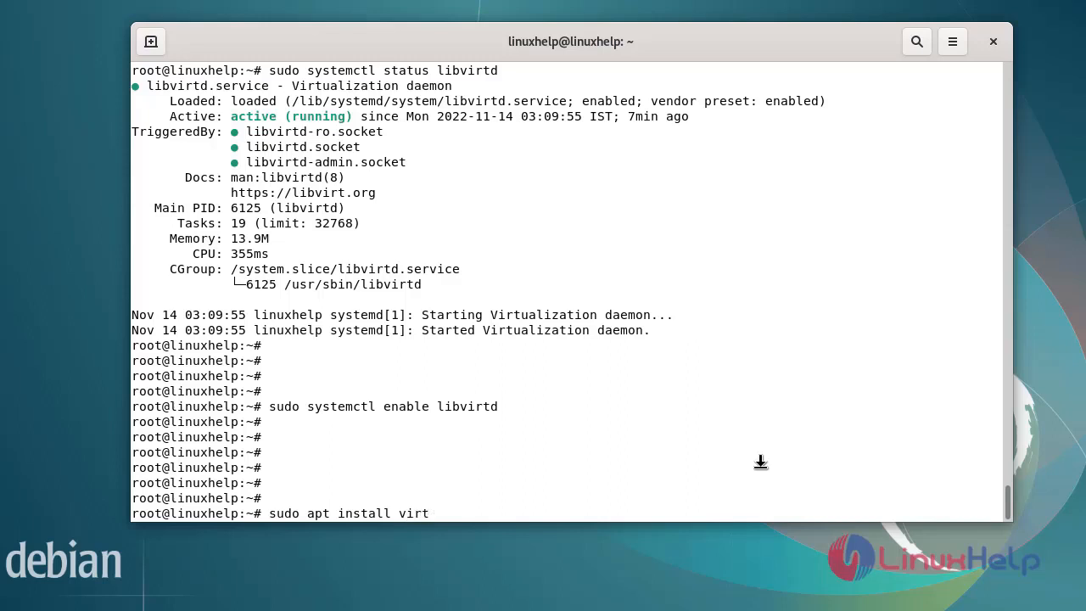
text(-manage)
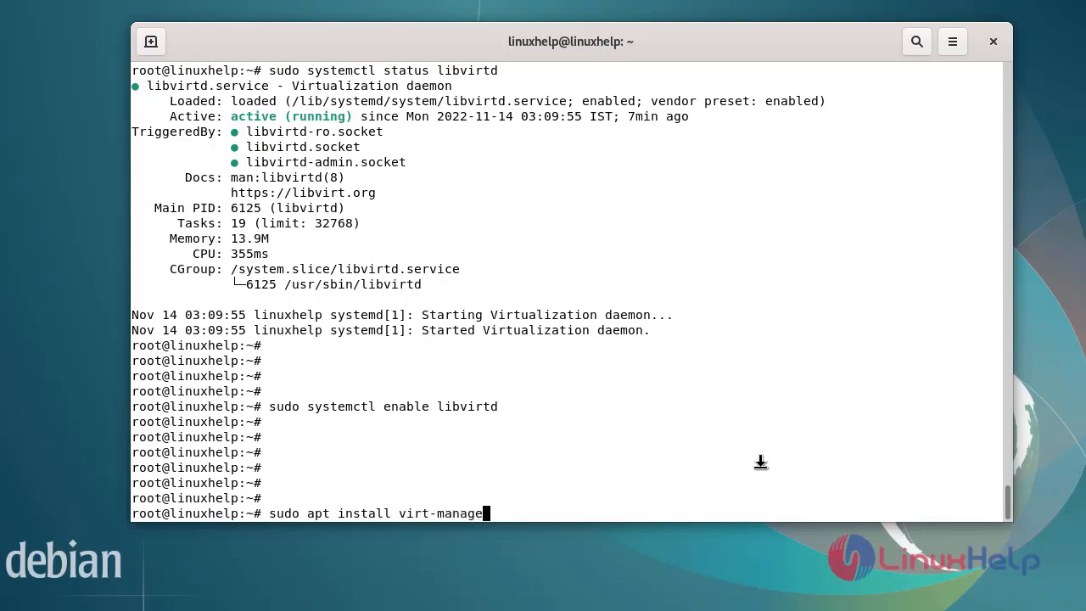
text(r)
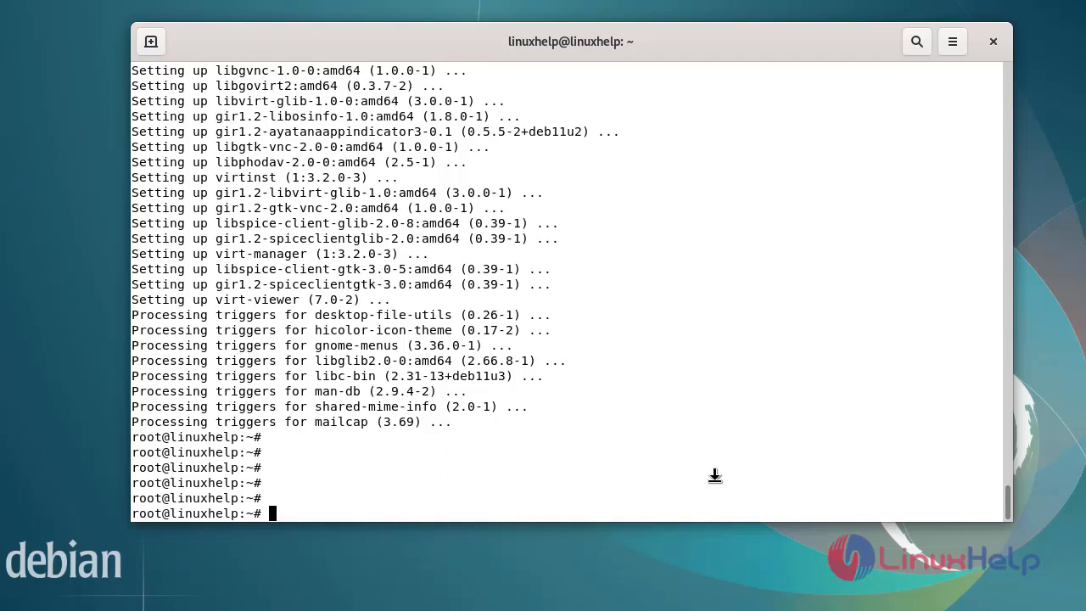
Run 'sudo virt-manager' to open Virtual Machine Manager with the QEMU/KVM connection.
text(sudo)
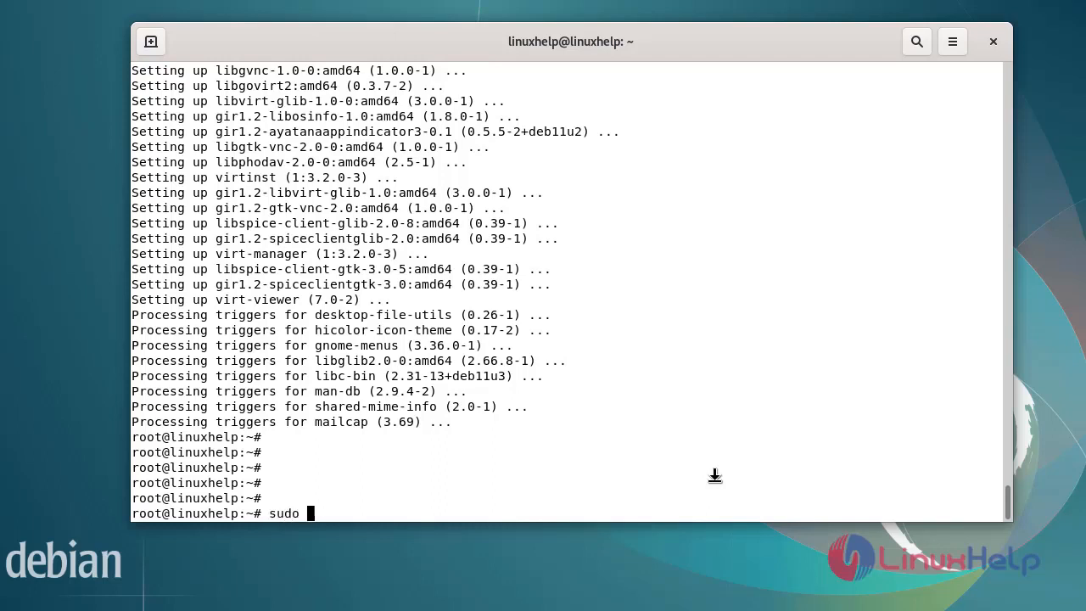
text(vir)
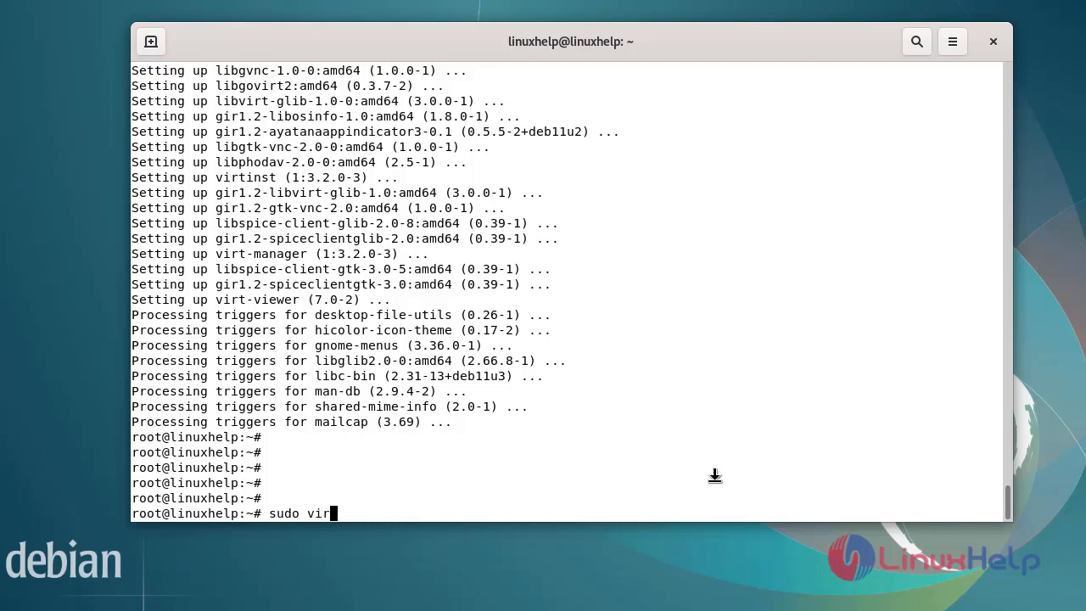
text(-m)
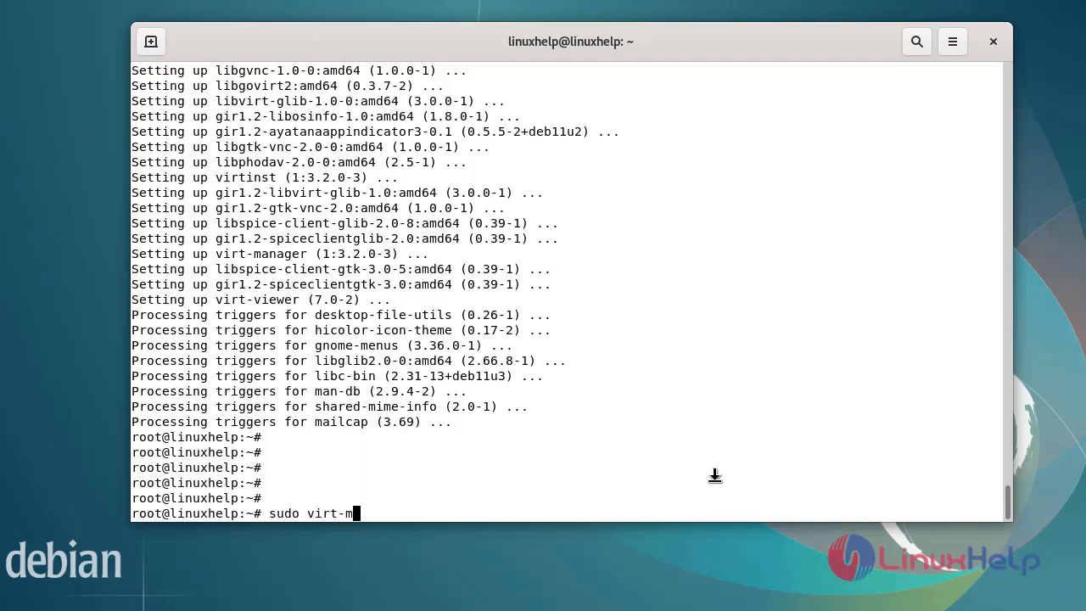
text(anage)
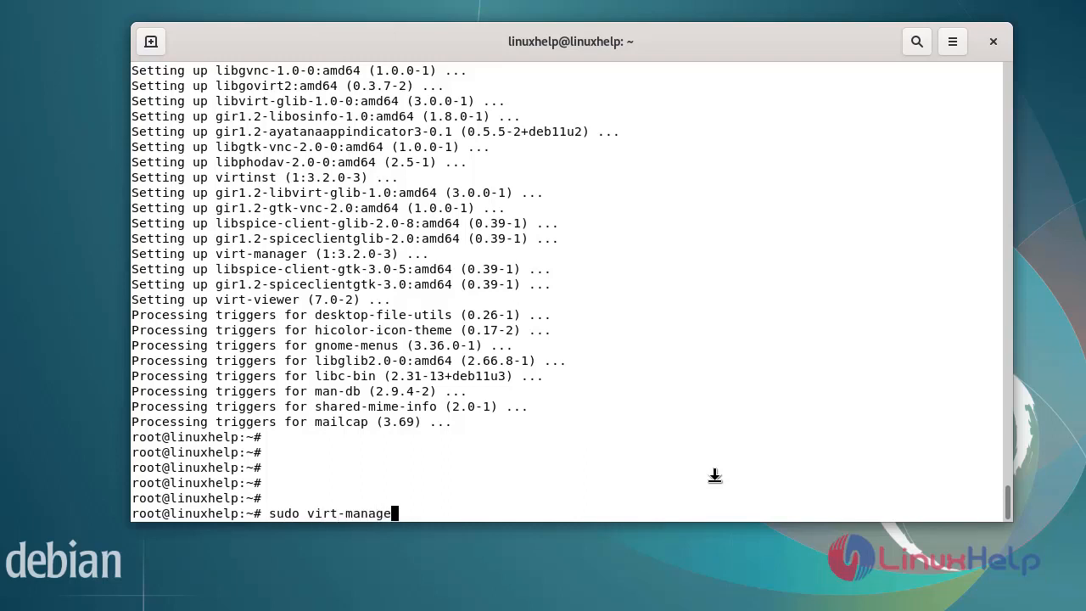
key(Return)
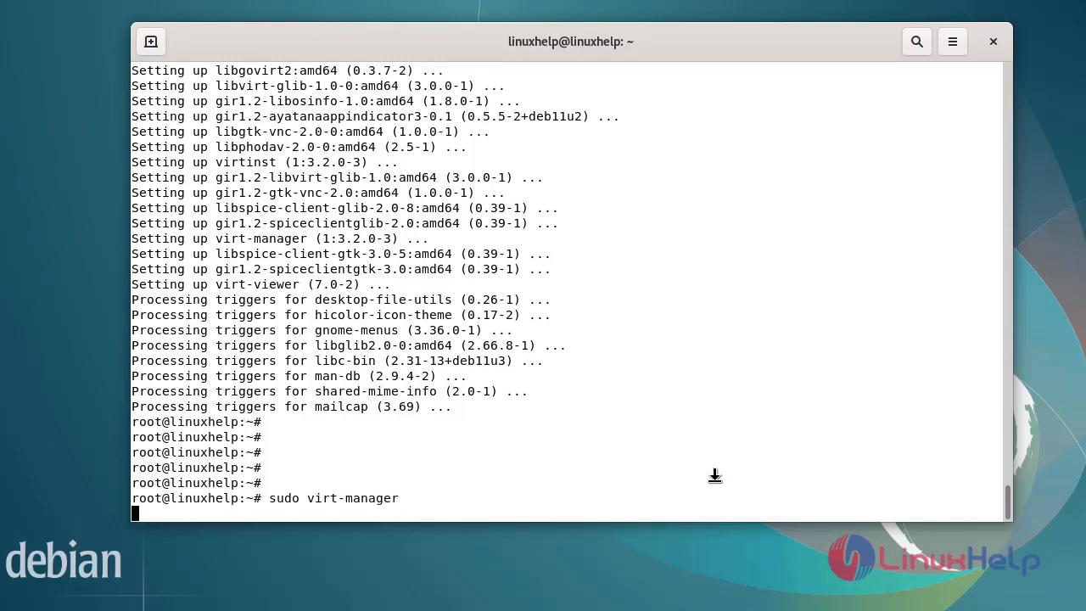
key(Return)
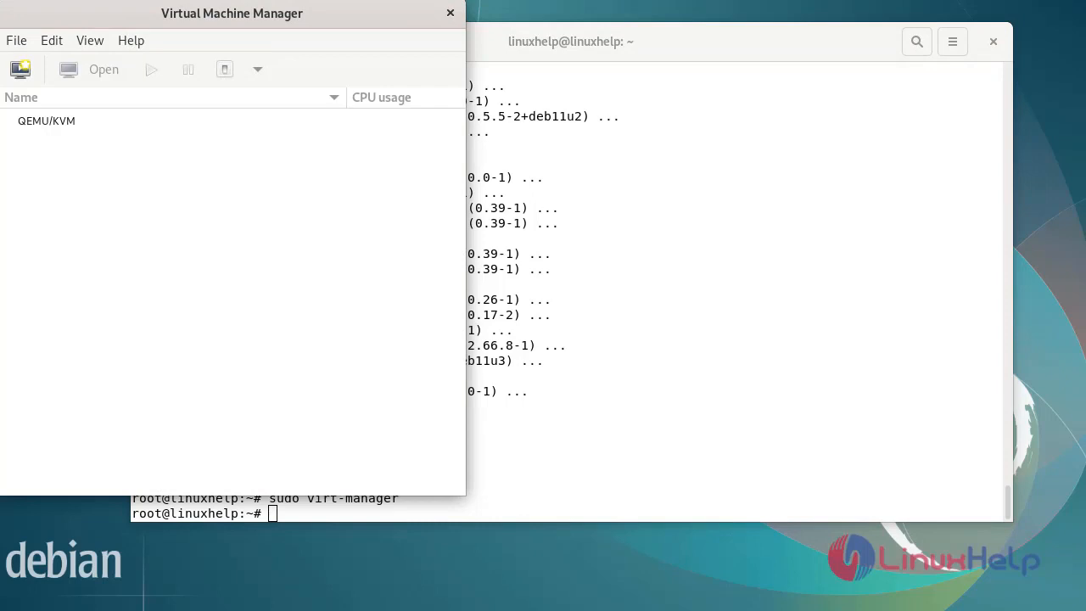
mouse_move(271, 345)
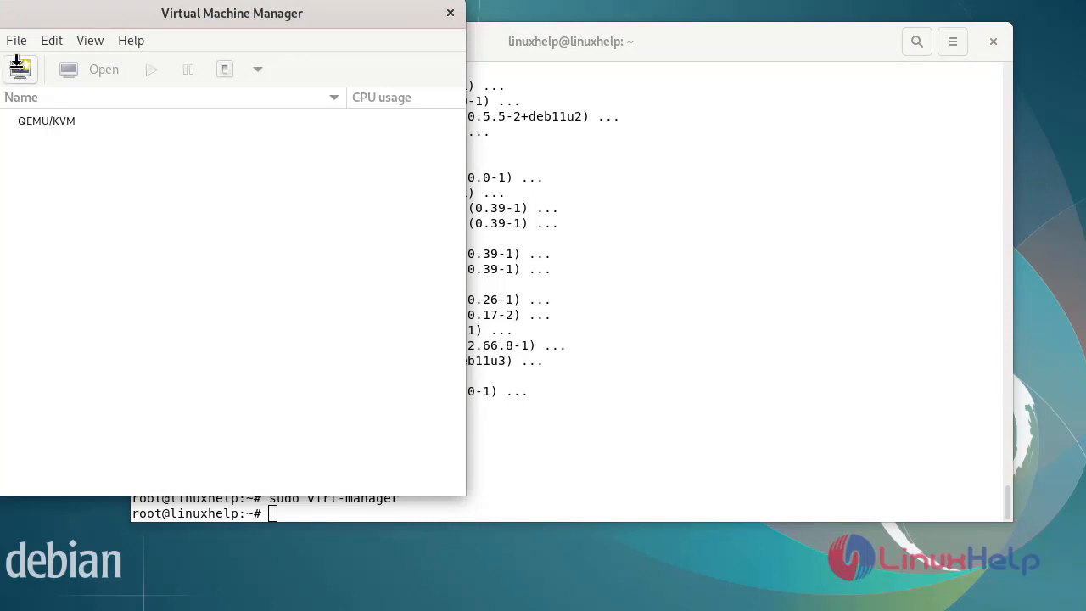
Start the New VM wizard for the QEMU/KVM connection.
click(20, 68)
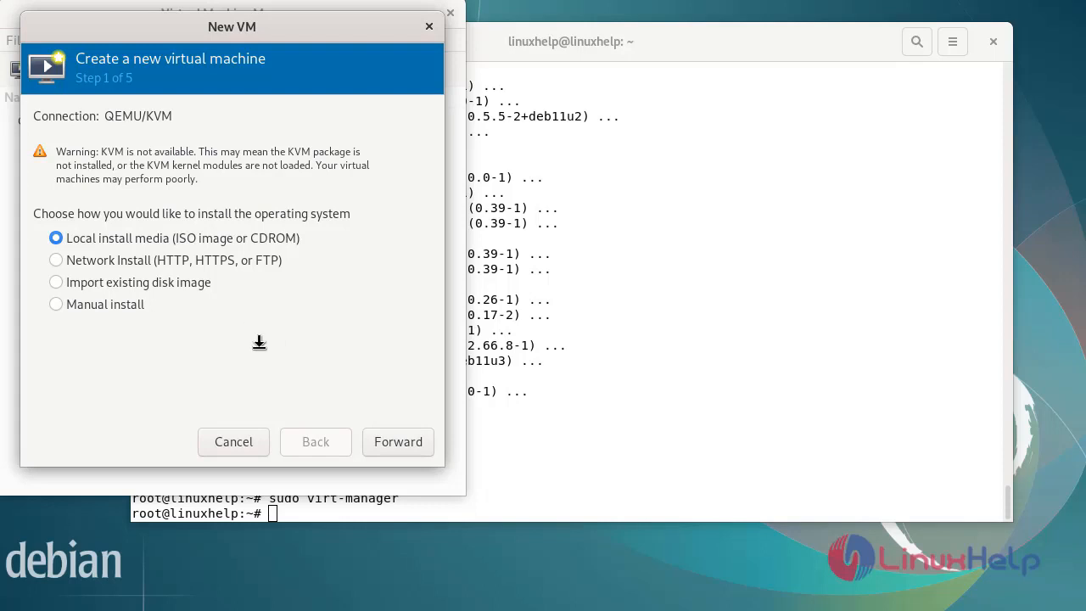
Proceed to step 2 and browse for the ISO install media.
click(397, 441)
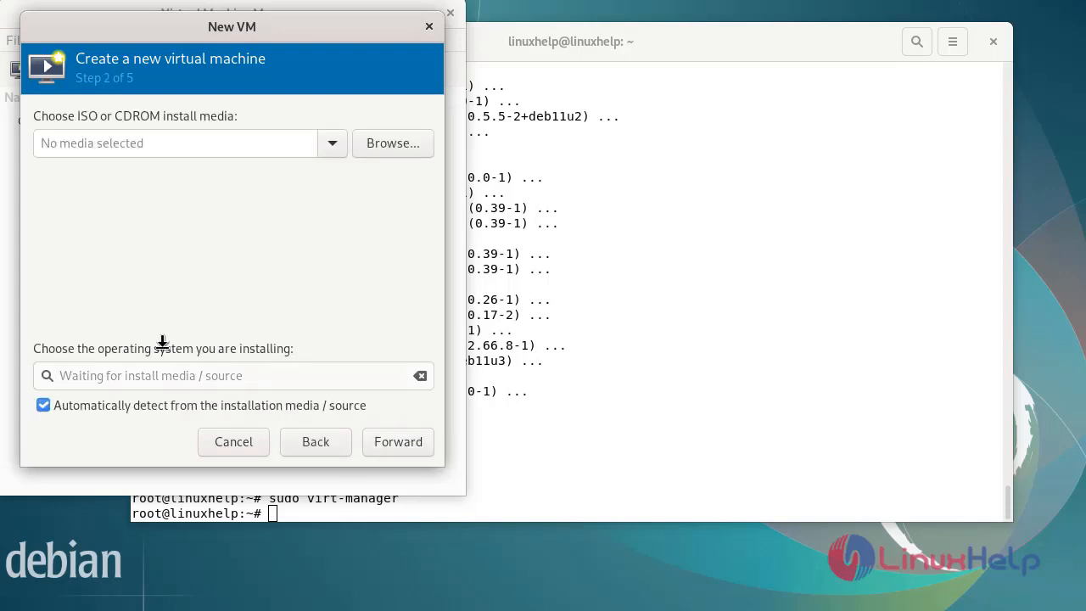
mouse_move(364, 220)
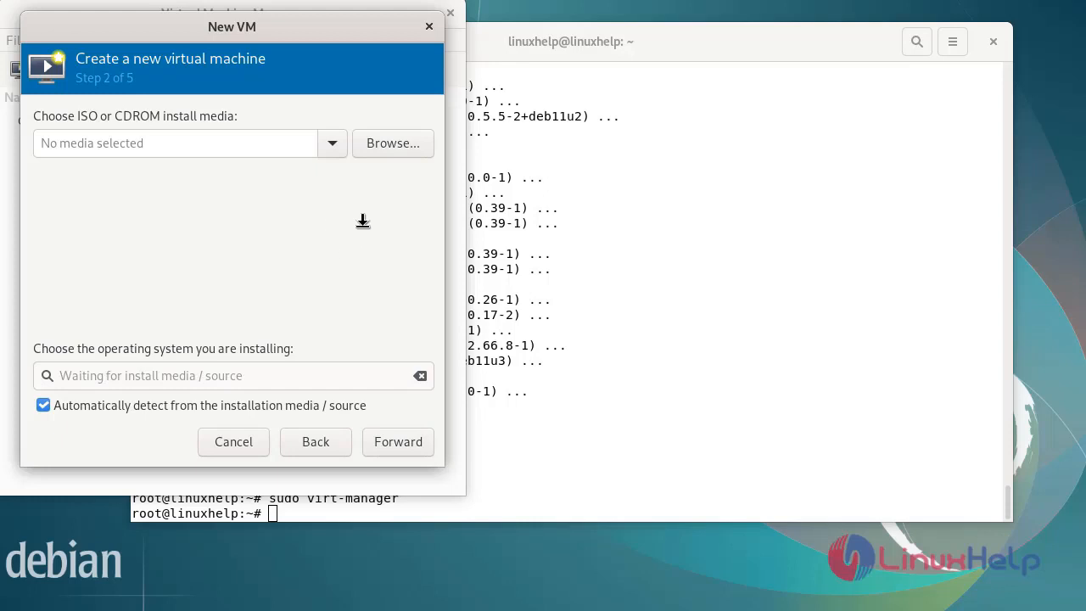
click(392, 142)
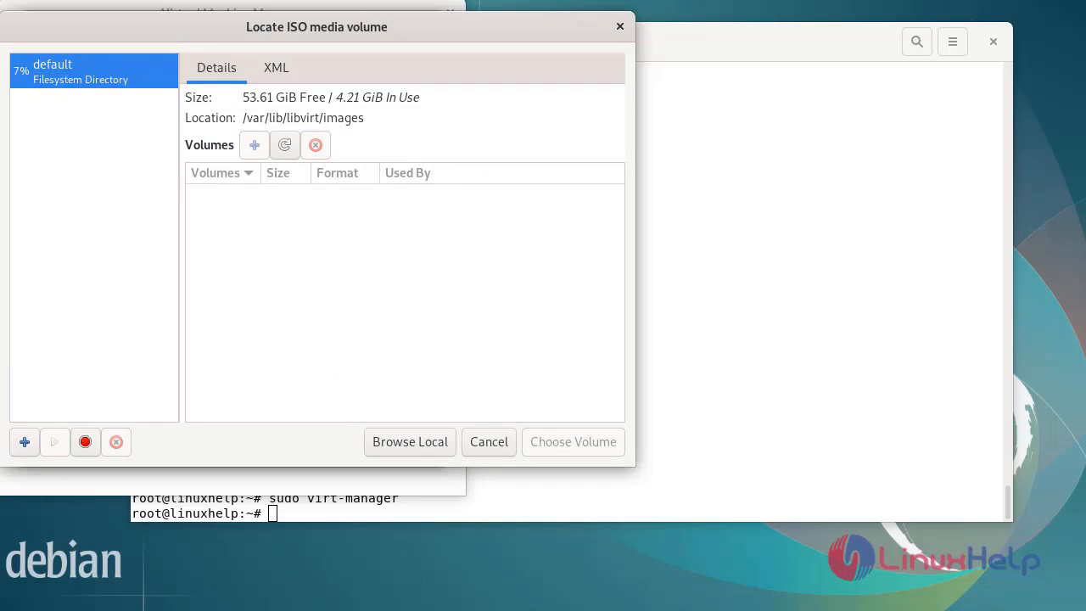
mouse_move(411, 441)
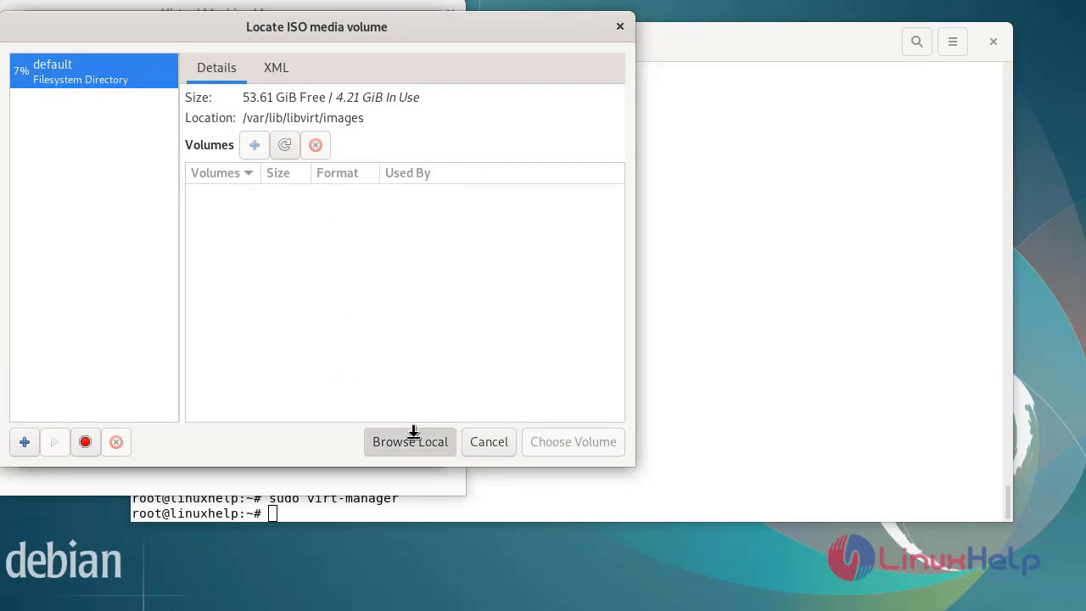
Choose Browse Local in the Locate ISO media volume dialog.
click(410, 441)
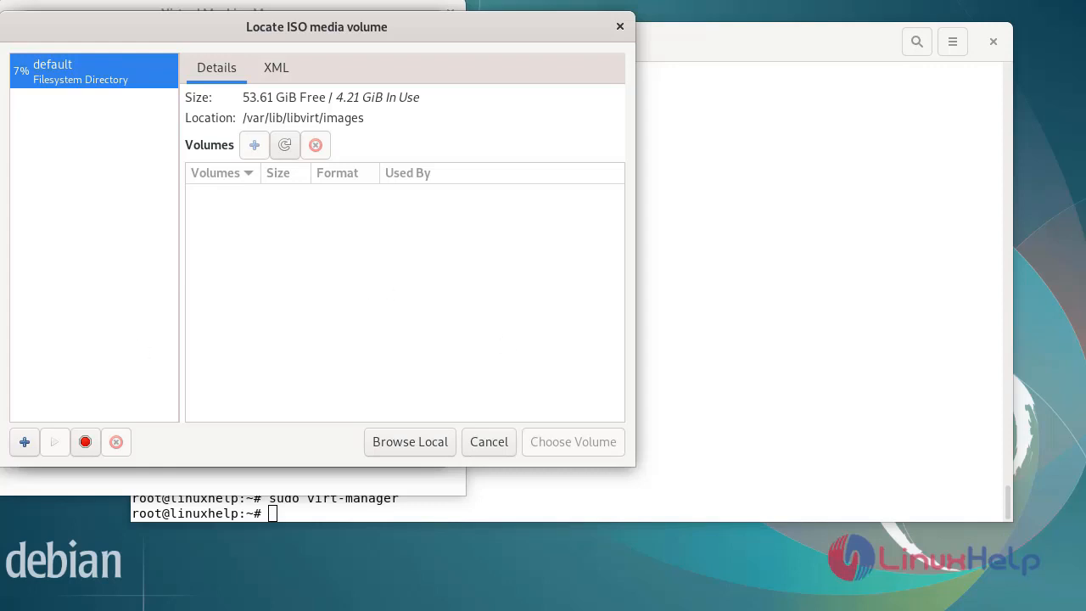
mouse_move(471, 208)
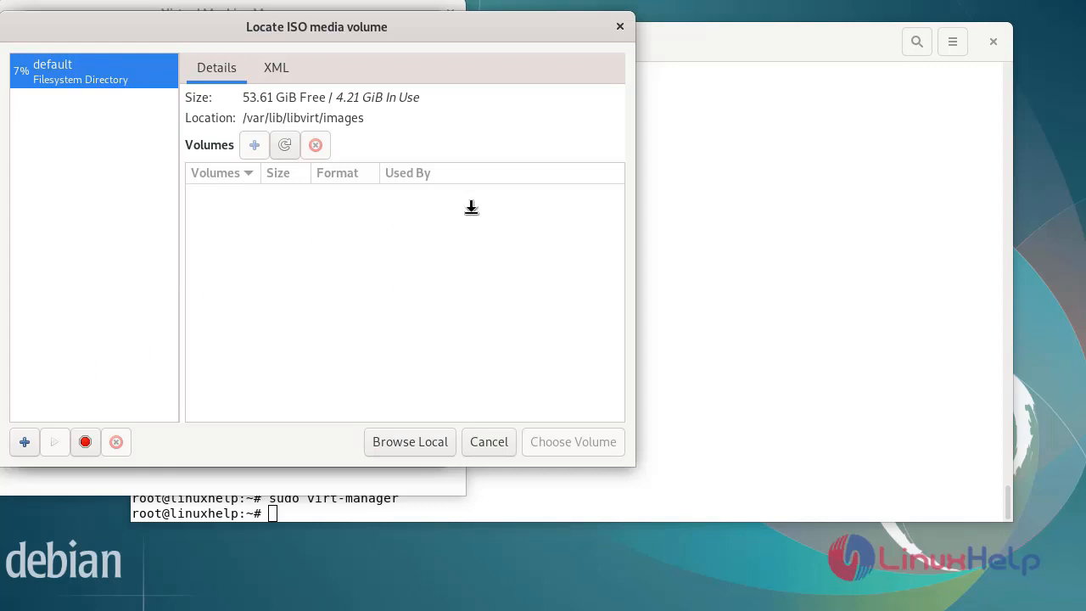
mouse_move(623, 24)
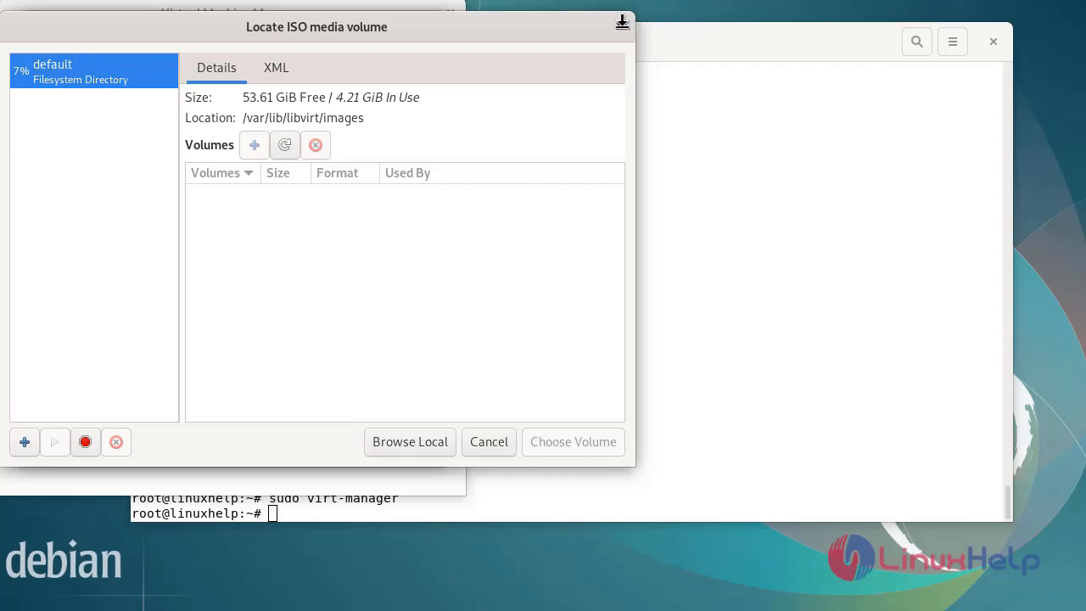